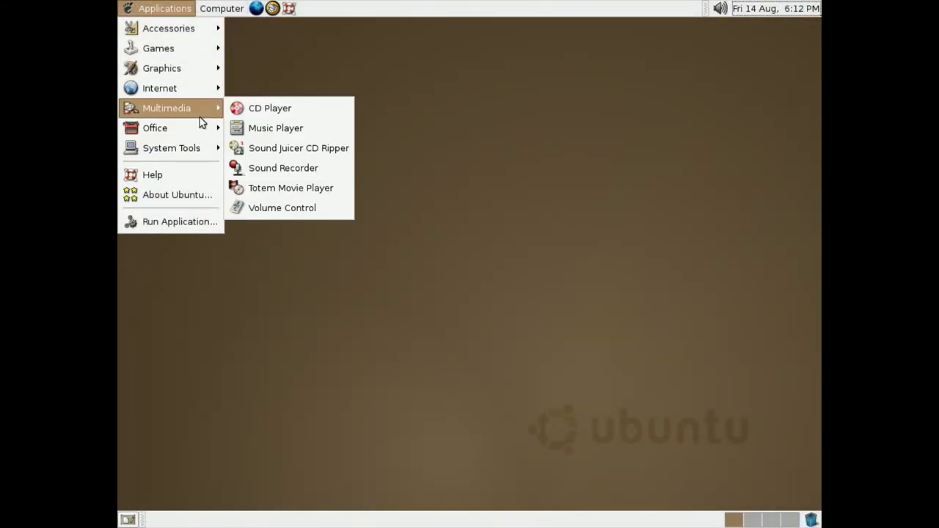
pyautogui.moveTo(169, 28)
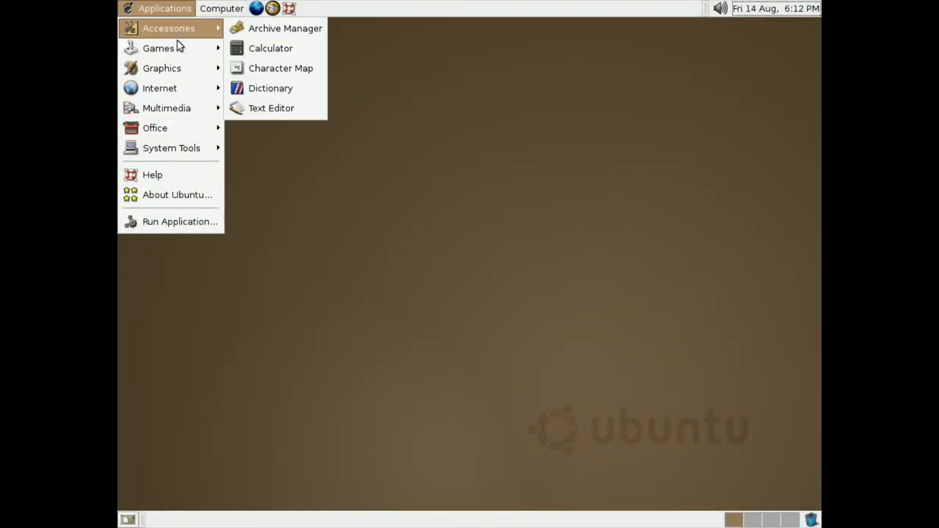
# - Open the Computer menu of places and system actions, then close it
pyautogui.click(222, 8)
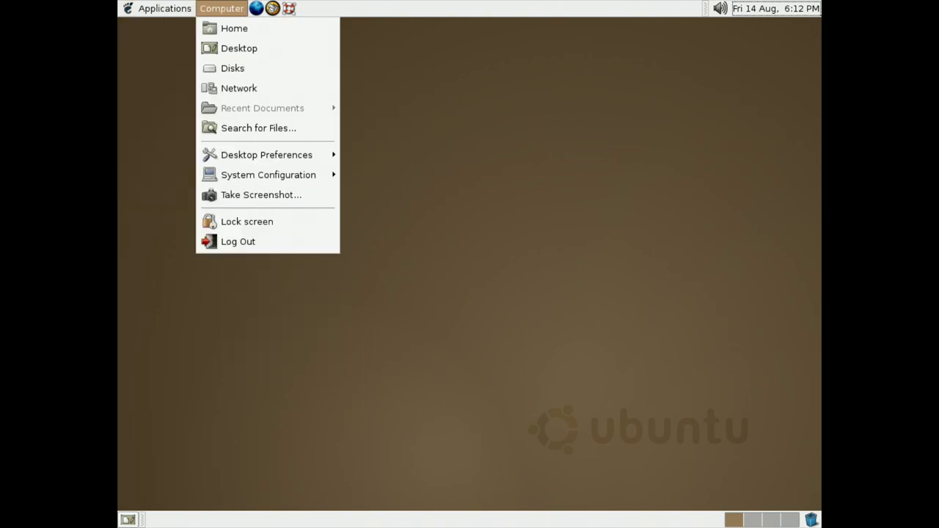
pyautogui.click(235, 28)
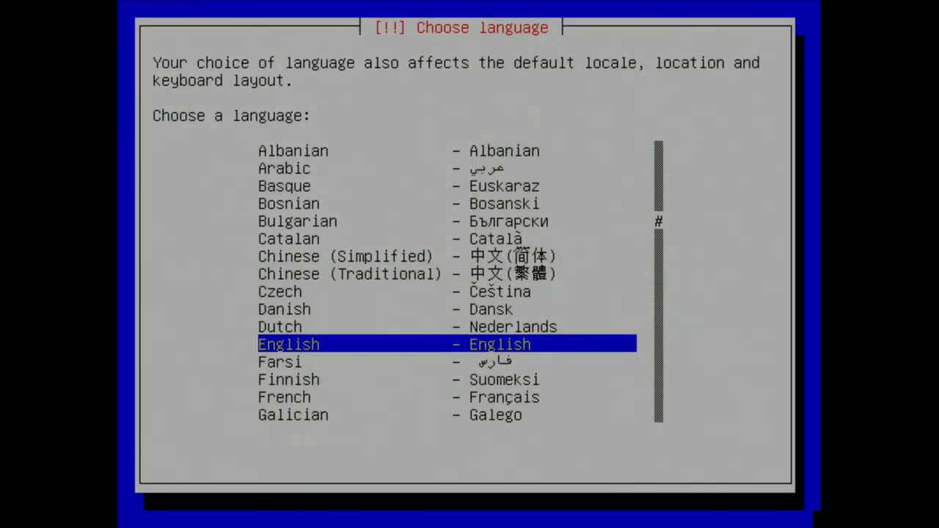
# - Install in English with American English keymap, erasing the whole 21.4 GB disk
pyautogui.press('Return')
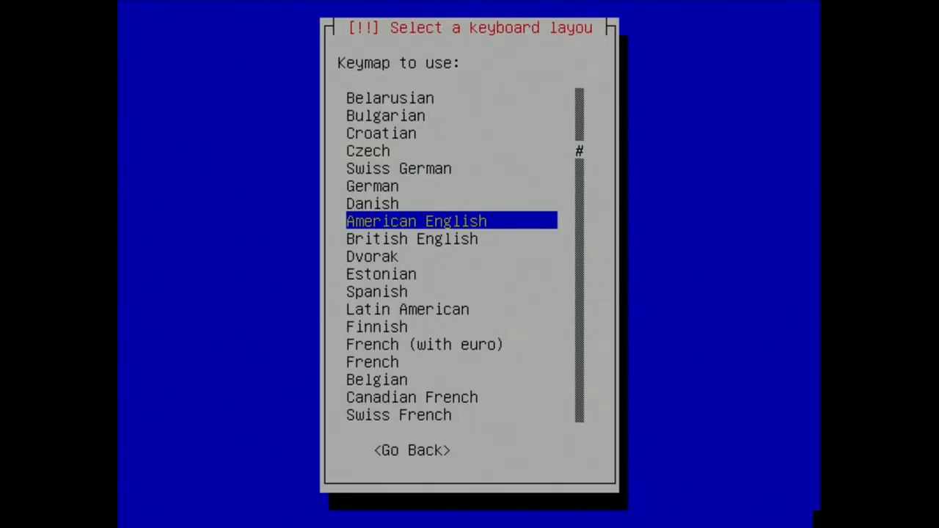
pyautogui.press('Return')
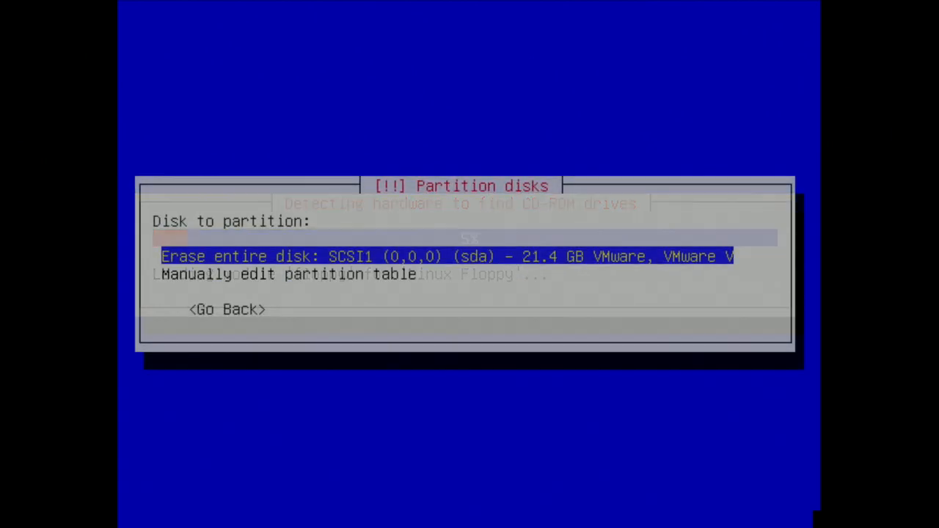
pyautogui.press('Return')
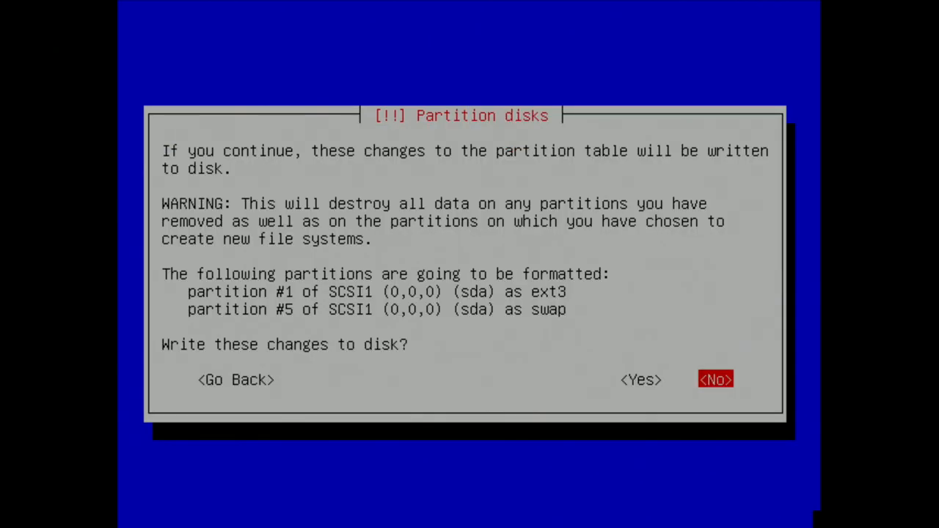
pyautogui.click(639, 380)
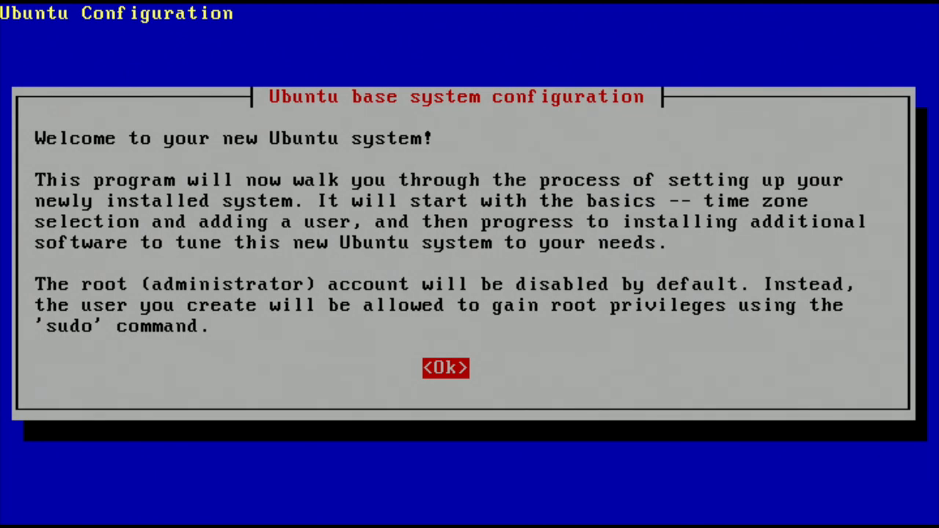
pyautogui.click(445, 368)
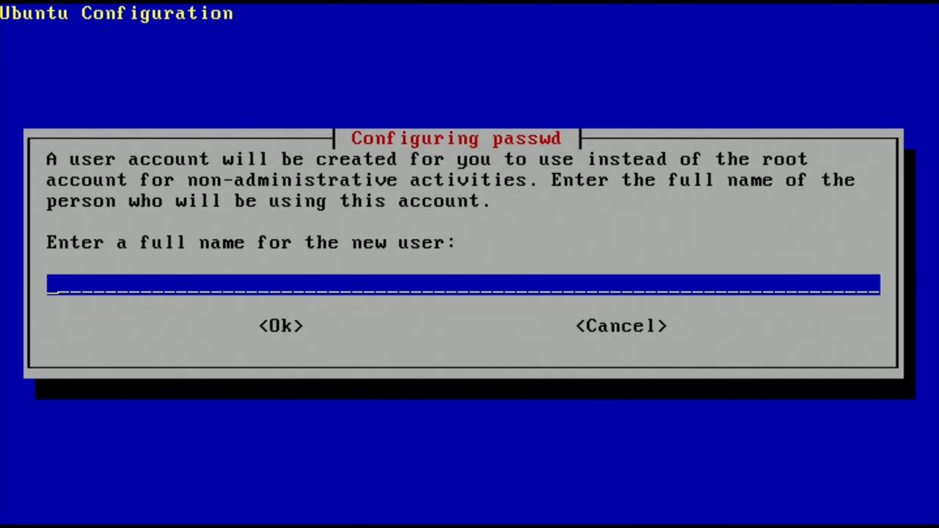
pyautogui.write('ubuntu')
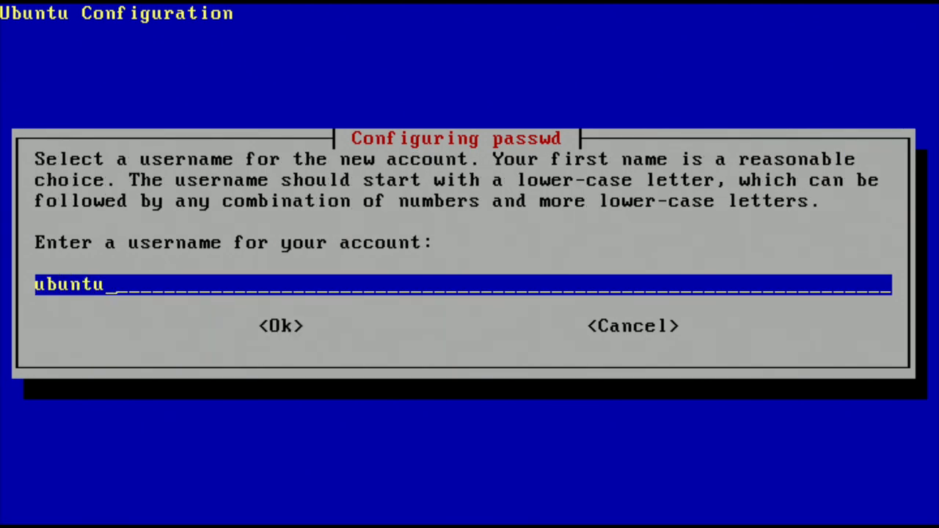
pyautogui.click(281, 326)
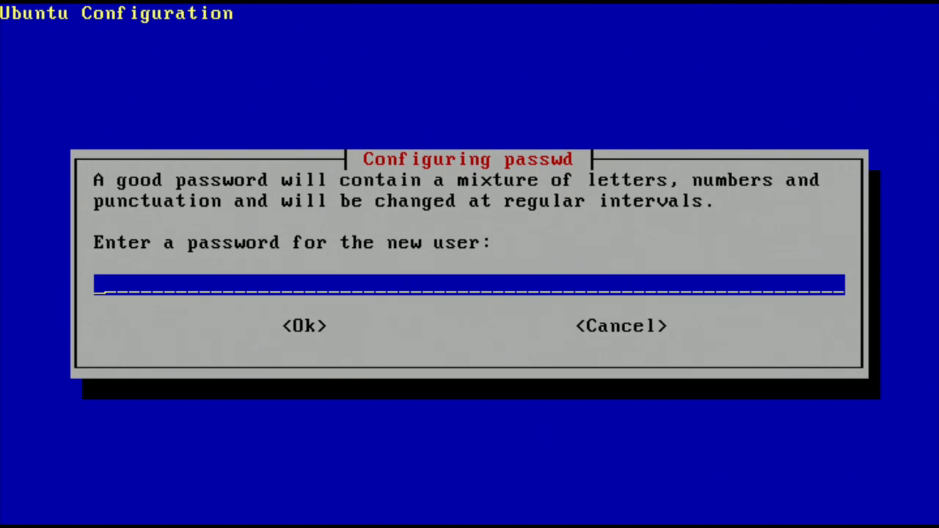
pyautogui.write('password')
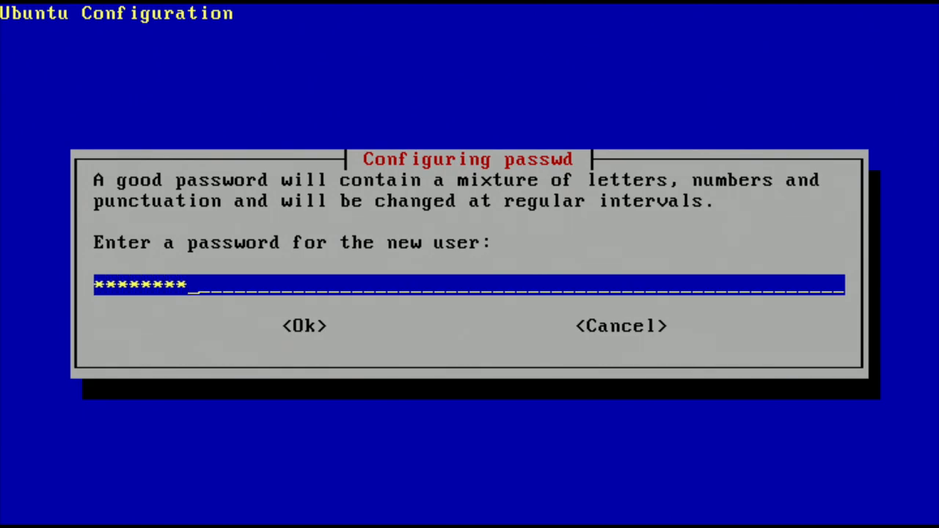
pyautogui.click(303, 326)
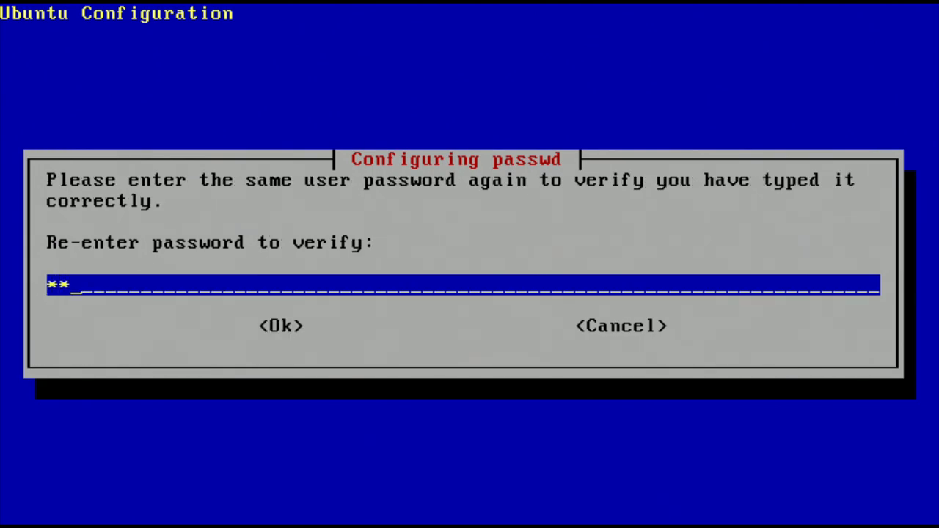
pyautogui.click(280, 326)
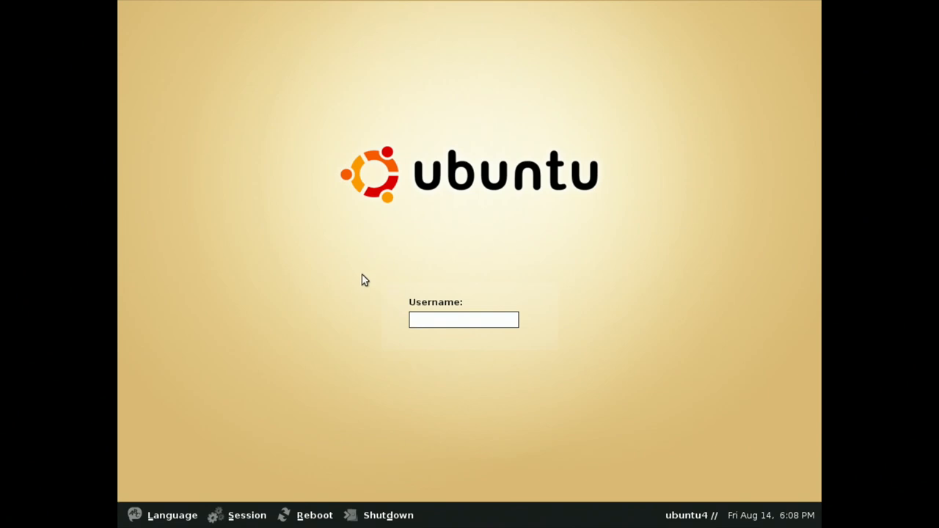
# - View the login session choices and cancel without changing the session
pyautogui.click(464, 319)
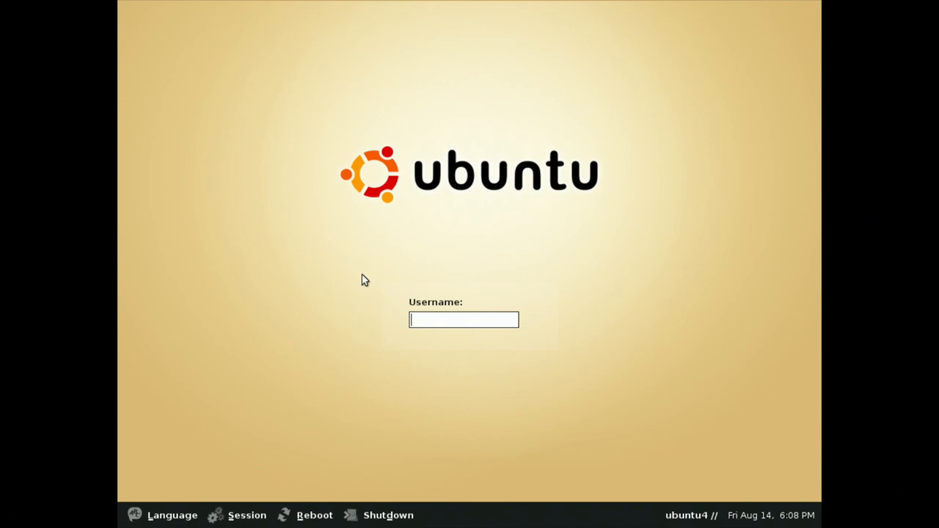
pyautogui.moveTo(124, 286)
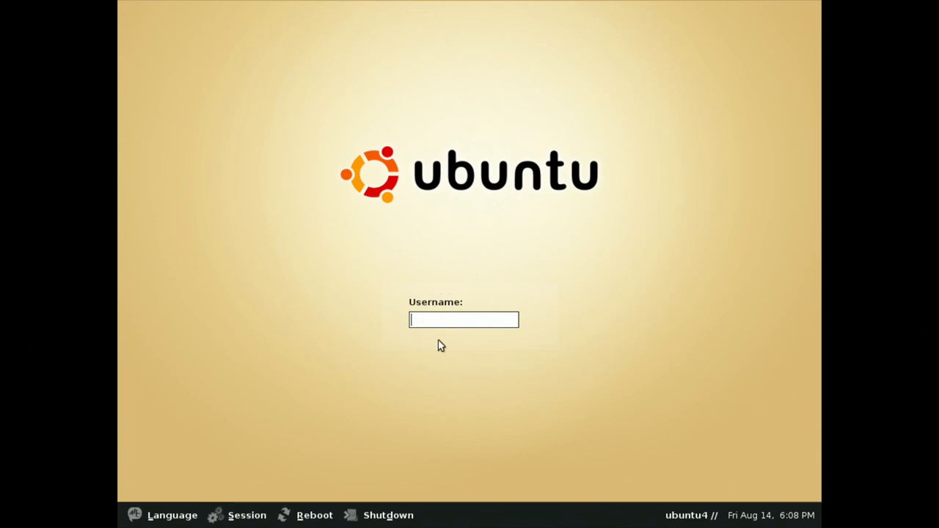
pyautogui.moveTo(360, 224)
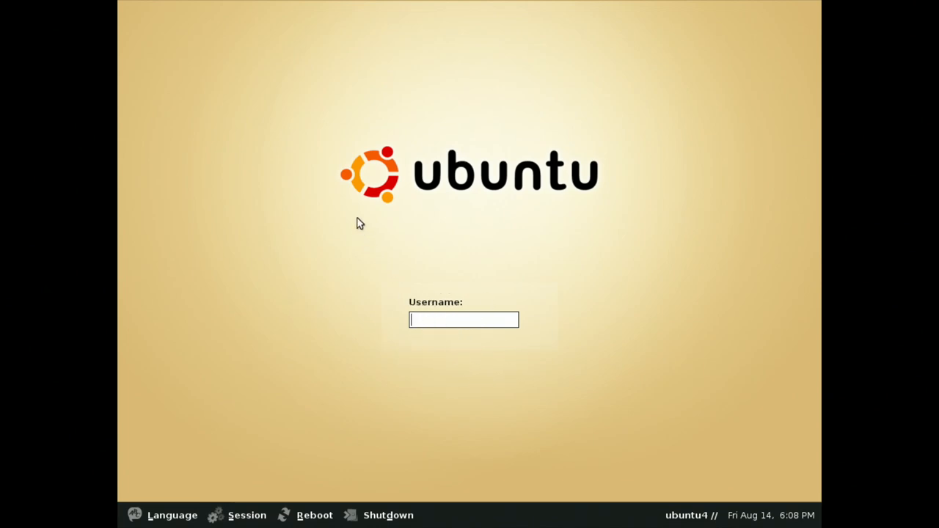
pyautogui.moveTo(560, 229)
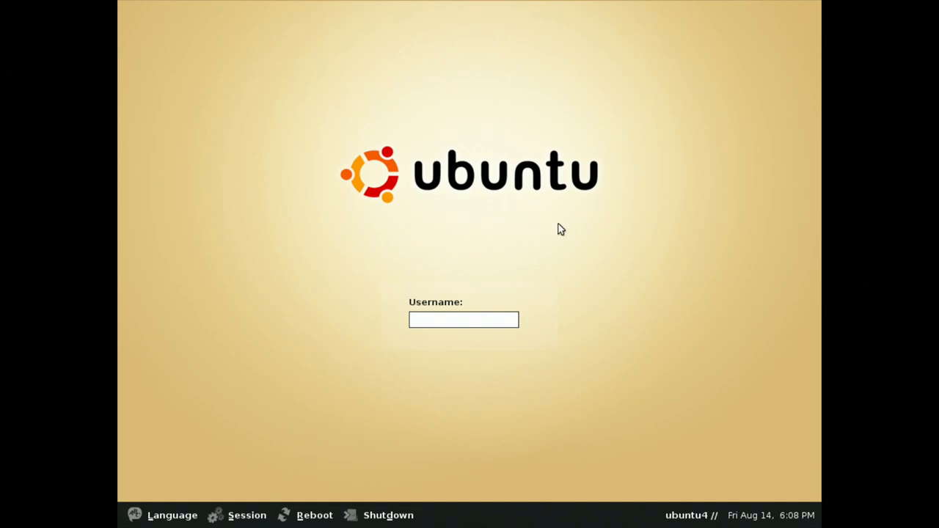
pyautogui.moveTo(308, 242)
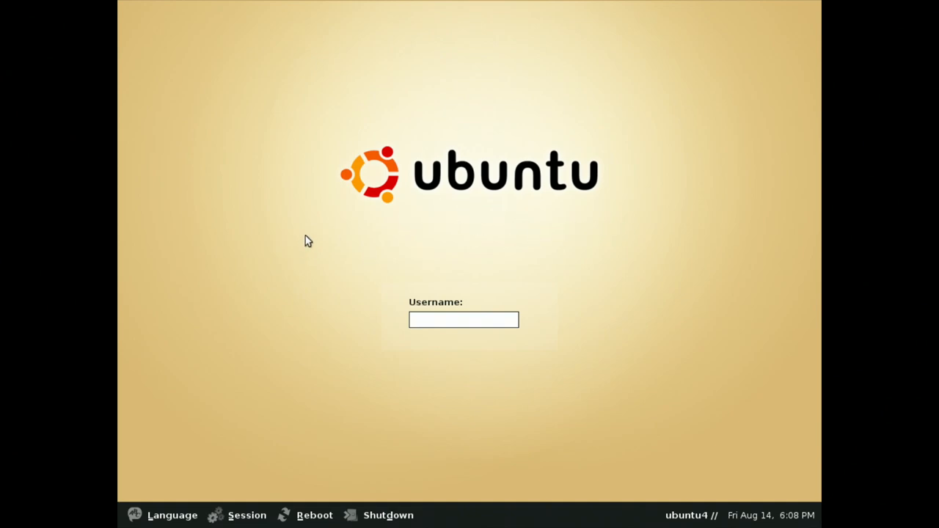
pyautogui.click(463, 319)
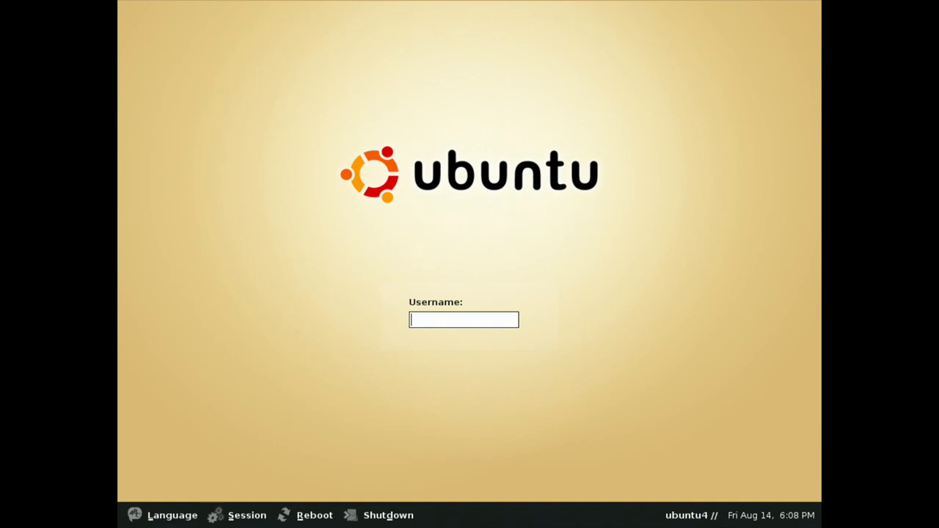
pyautogui.click(172, 515)
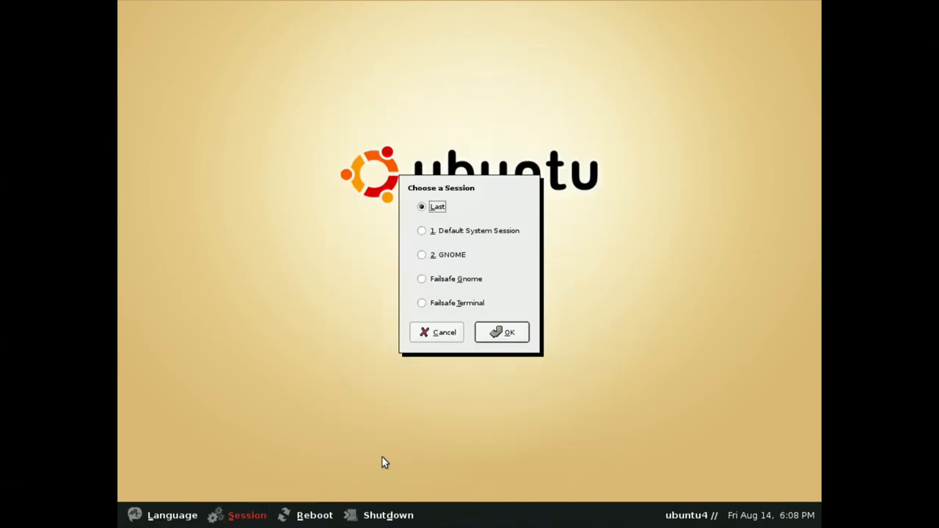
pyautogui.click(502, 332)
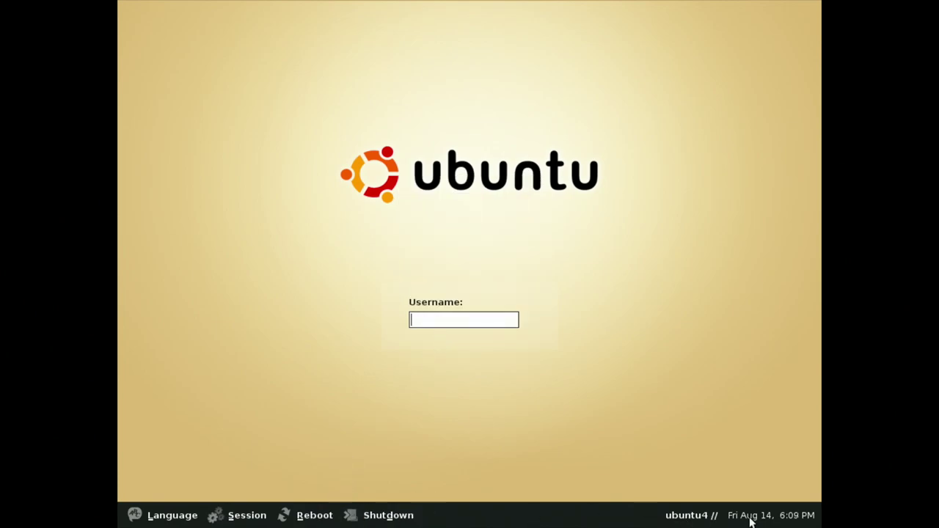
pyautogui.moveTo(524, 283)
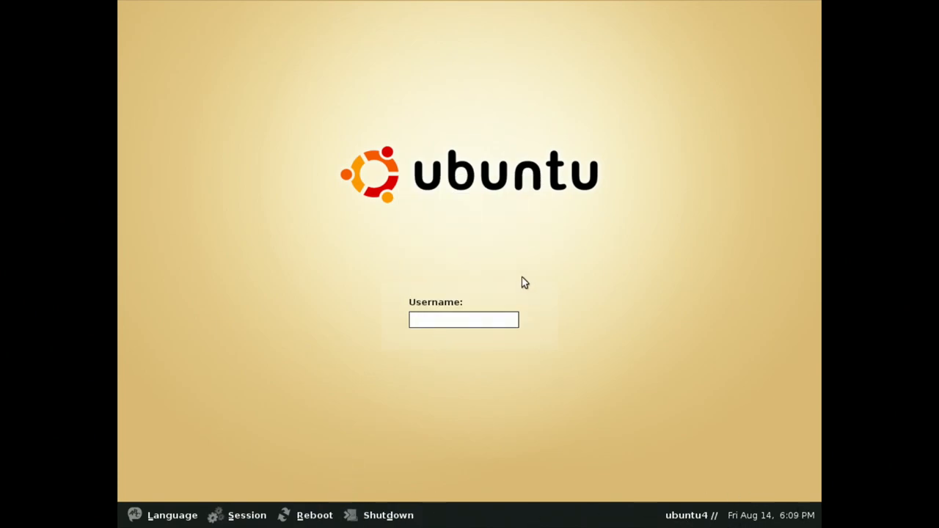
# - Log in as 'ubuntu' with its password
pyautogui.write('ubuntu')
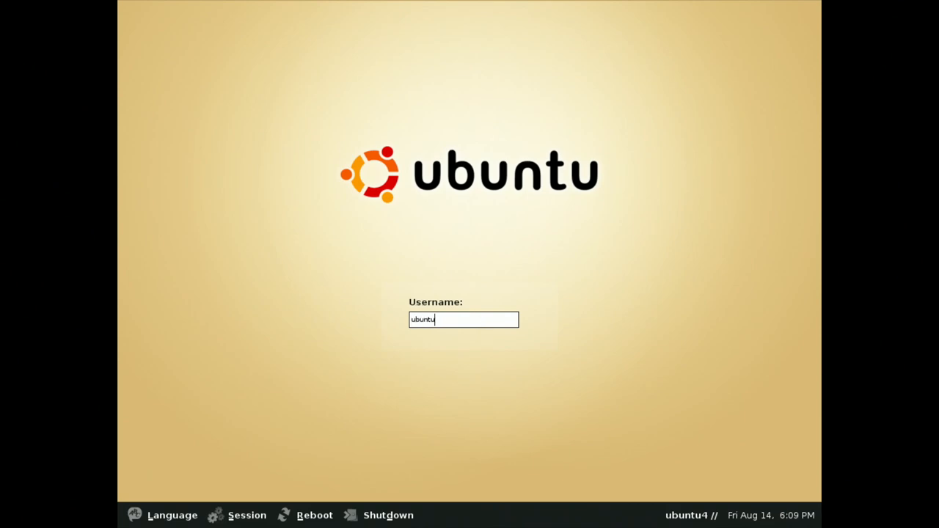
pyautogui.press('Return')
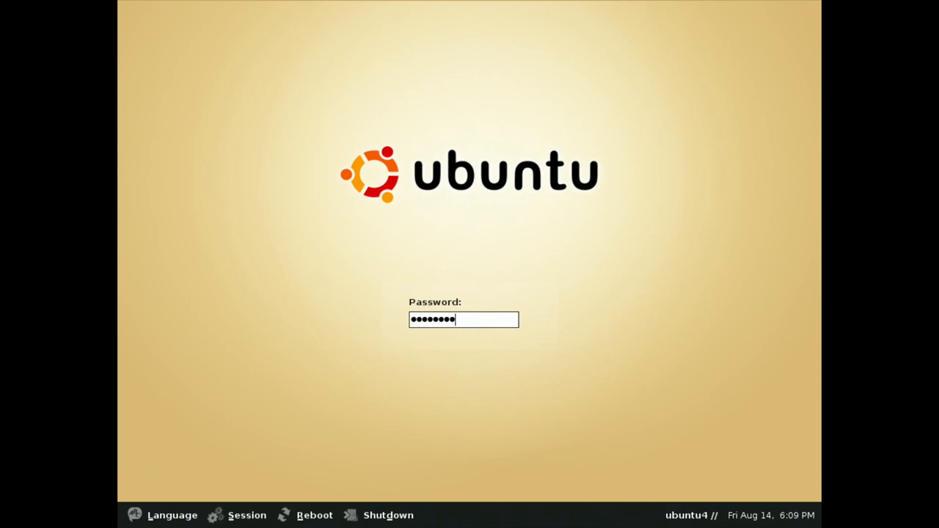
pyautogui.press('Return')
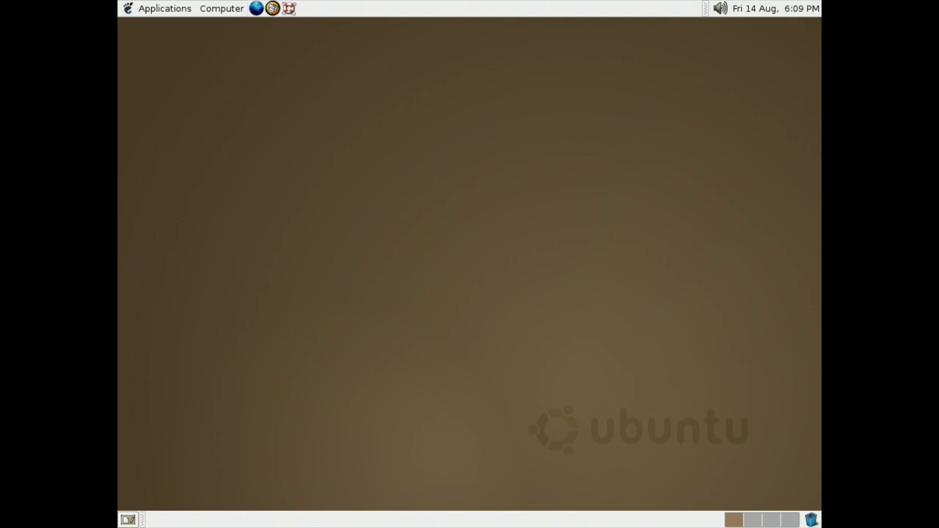
pyautogui.moveTo(829, 176)
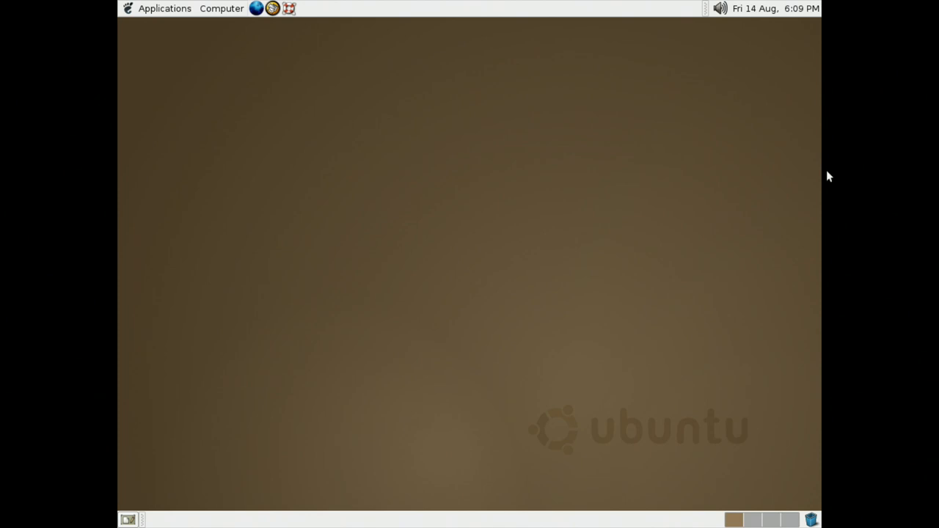
pyautogui.moveTo(641, 326)
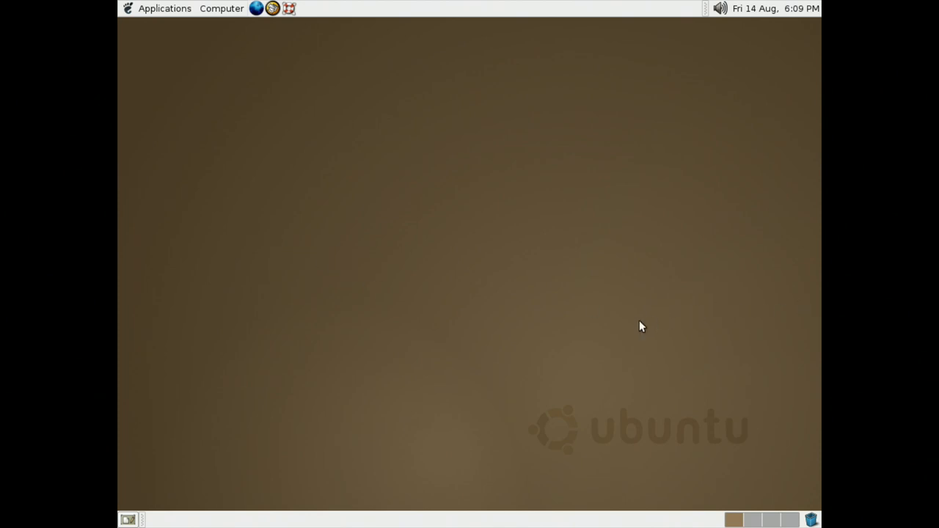
pyautogui.moveTo(307, 171)
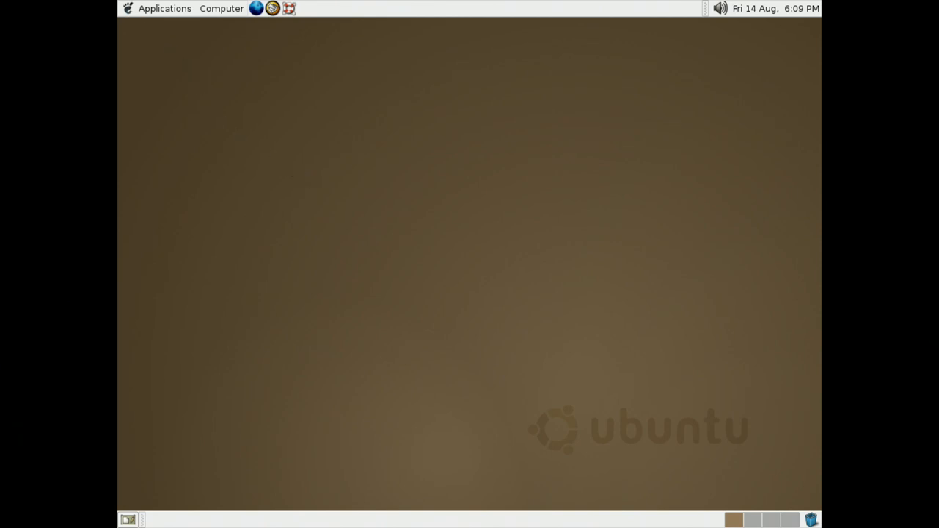
# - Click the top GNOME panel while the empty desktop loads
pyautogui.click(164, 8)
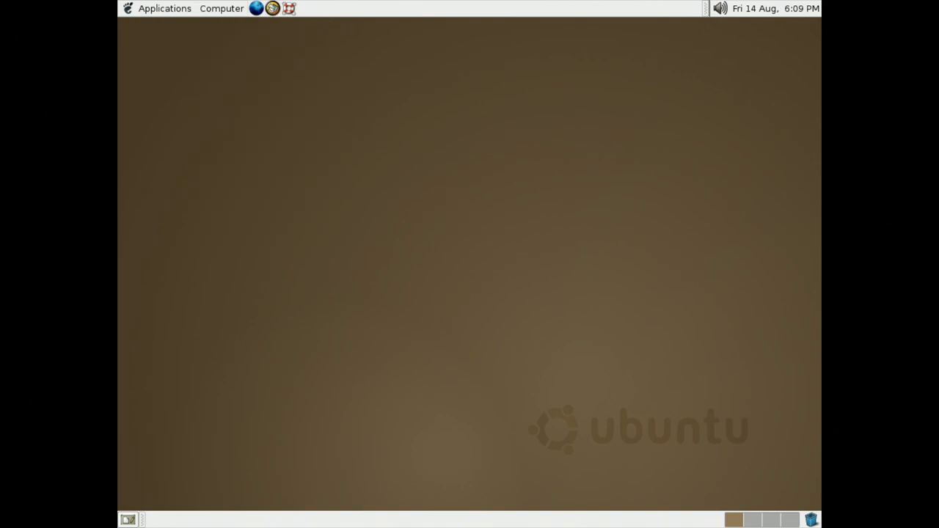
pyautogui.moveTo(470, 404)
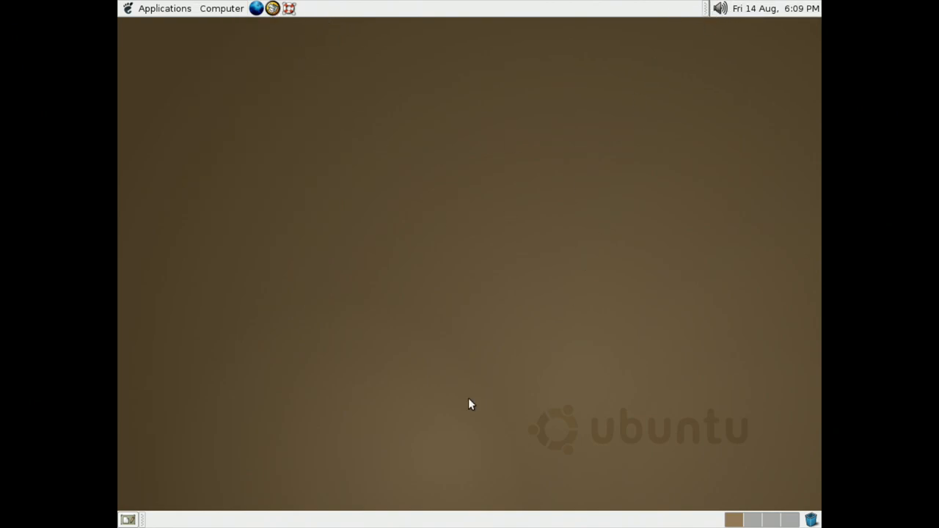
pyautogui.click(164, 8)
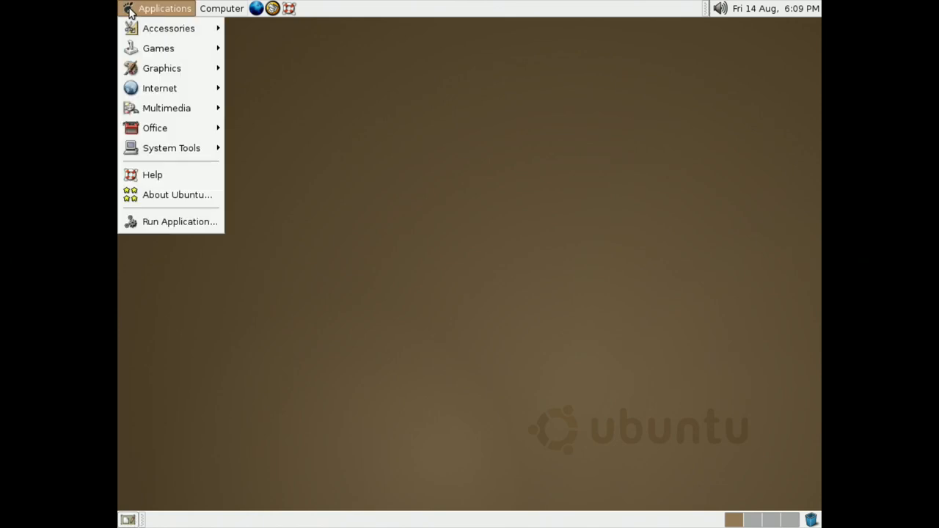
pyautogui.moveTo(169, 28)
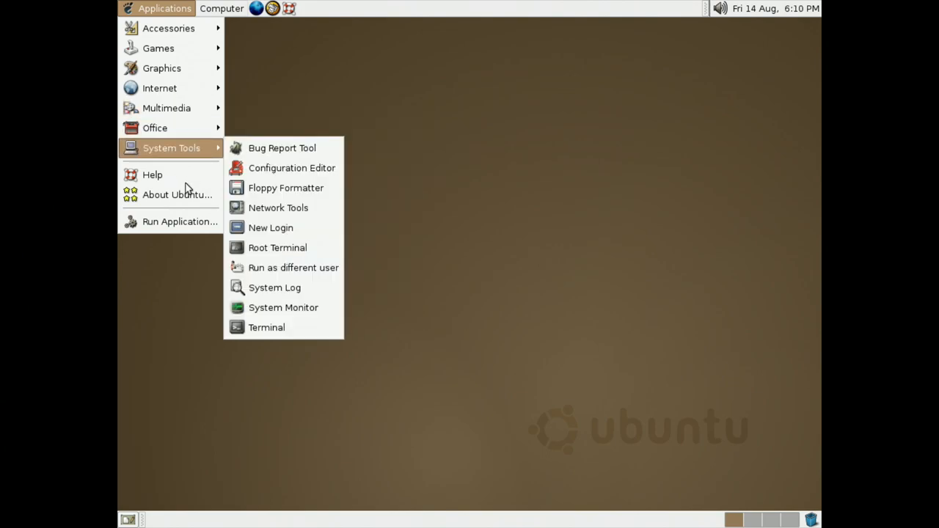
pyautogui.moveTo(189, 158)
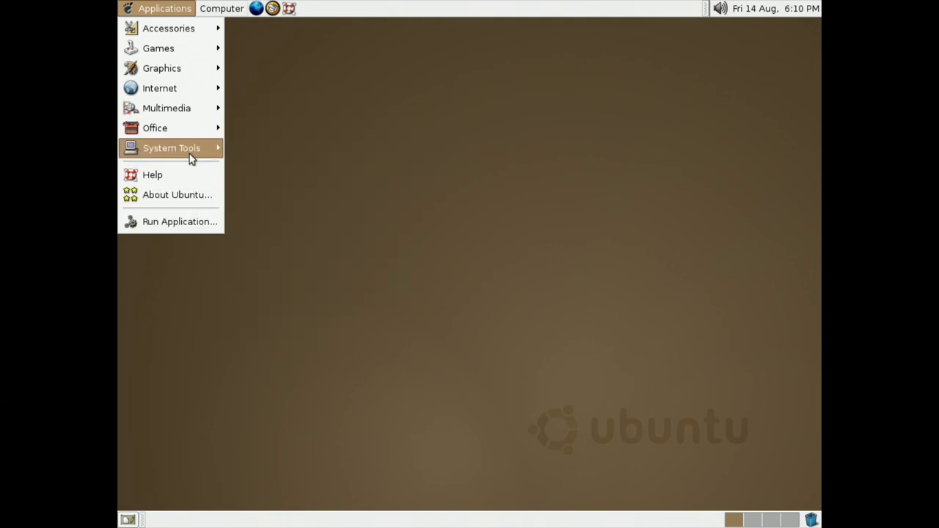
pyautogui.moveTo(159, 88)
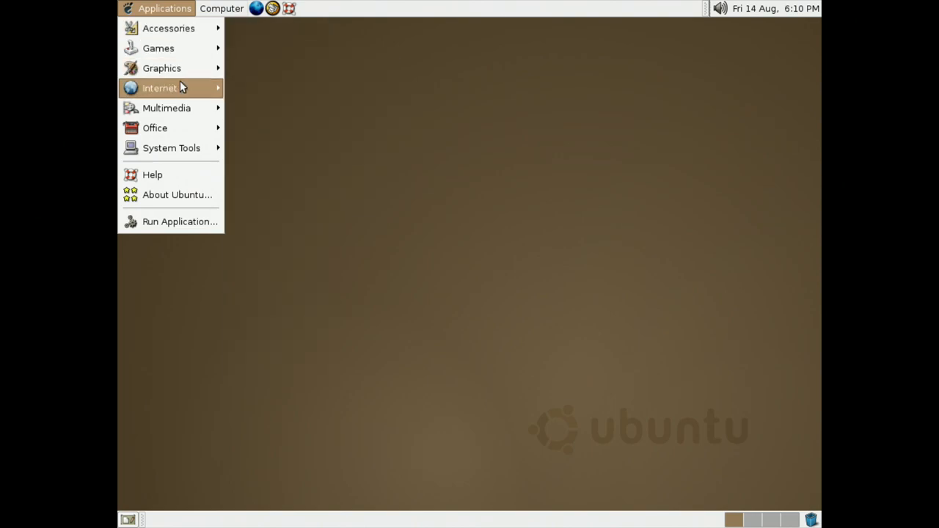
pyautogui.moveTo(143, 13)
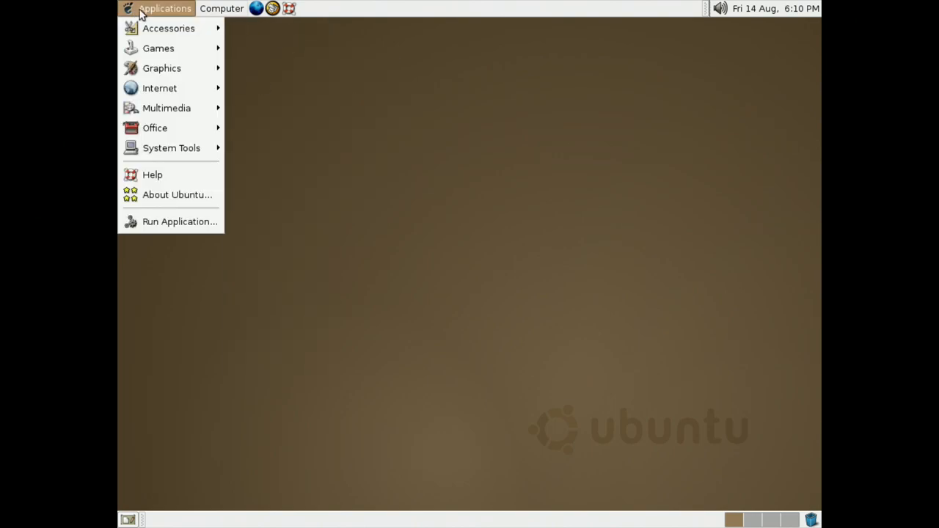
pyautogui.click(222, 8)
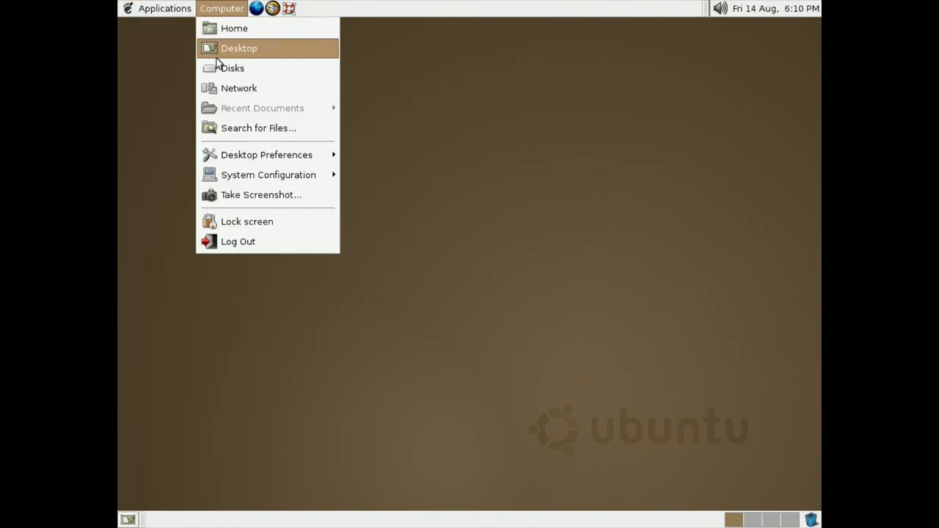
pyautogui.moveTo(270, 17)
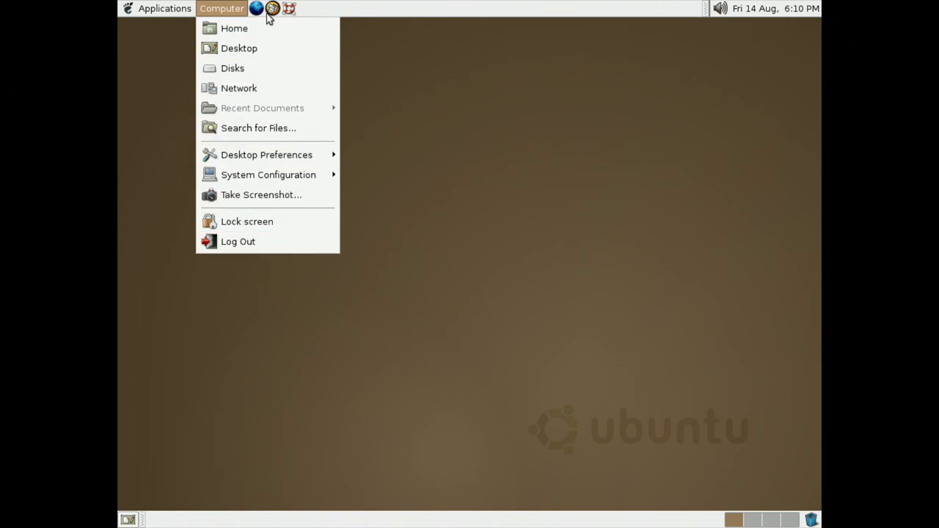
pyautogui.moveTo(270, 13)
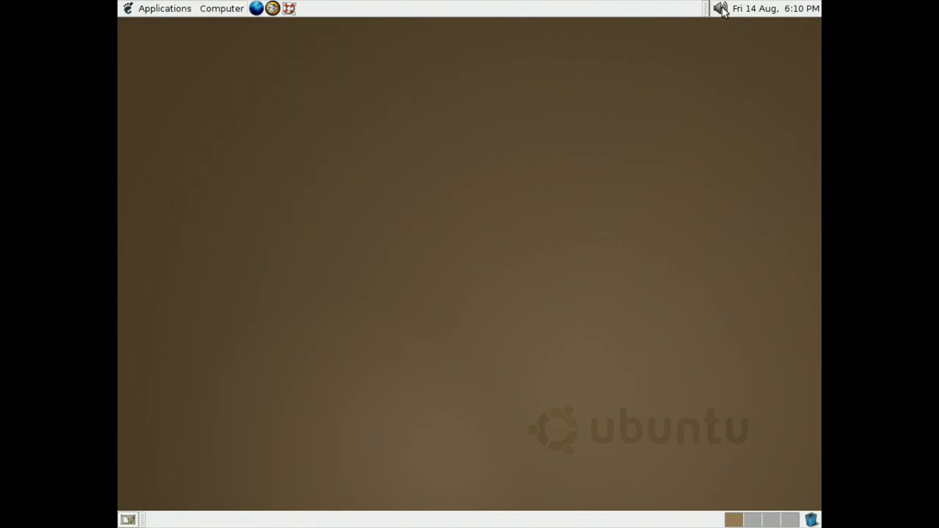
# - Open the Wastebasket, see it is empty, and close it
pyautogui.click(767, 8)
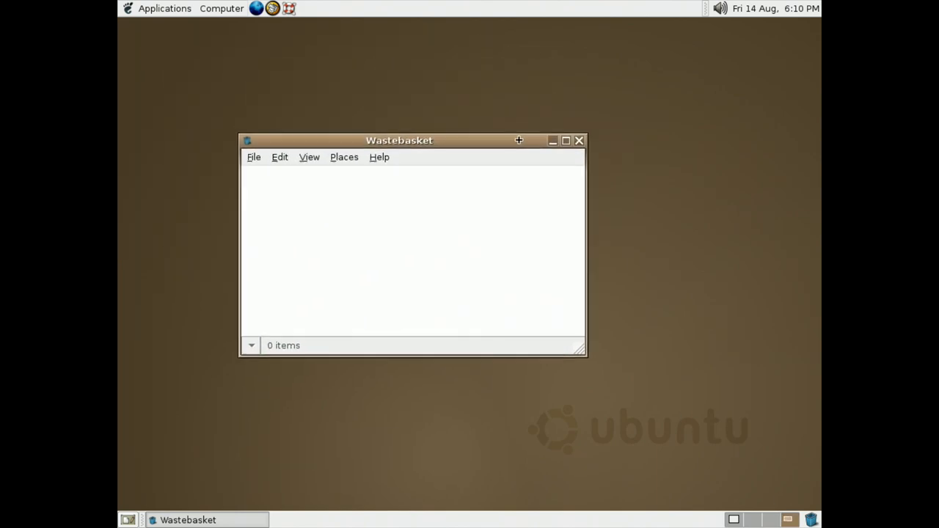
pyautogui.click(579, 140)
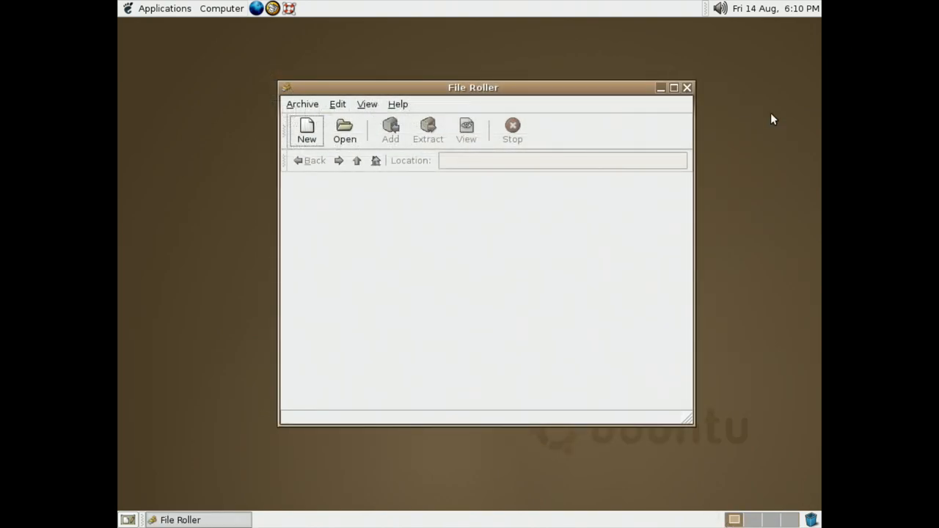
pyautogui.rightClick(773, 119)
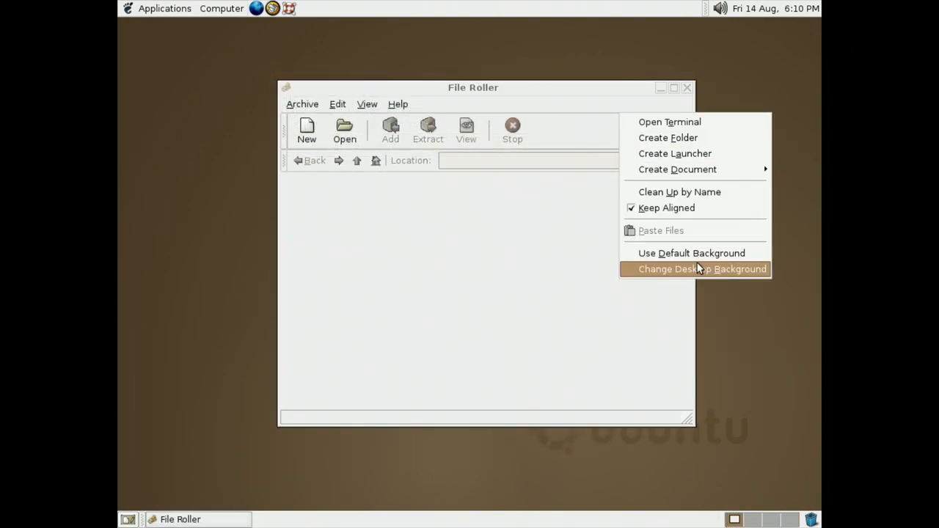
pyautogui.click(701, 269)
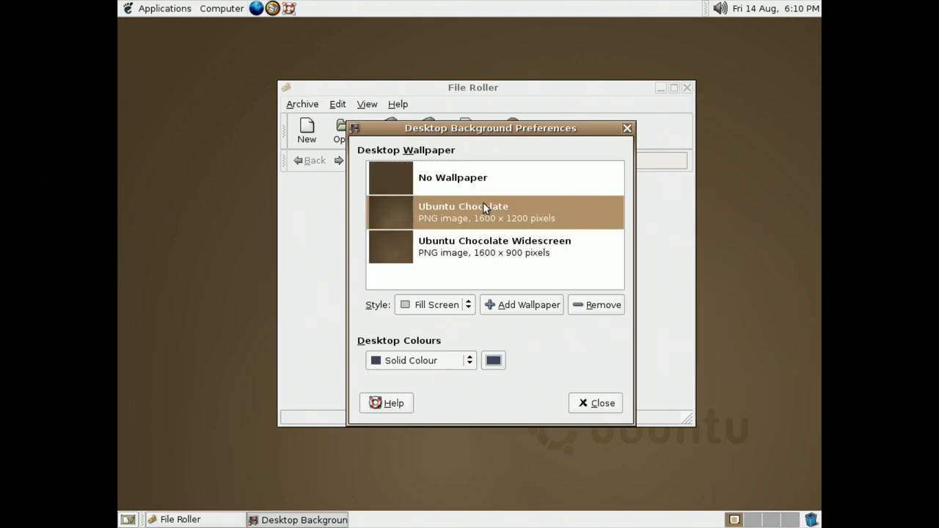
pyautogui.moveTo(501, 254)
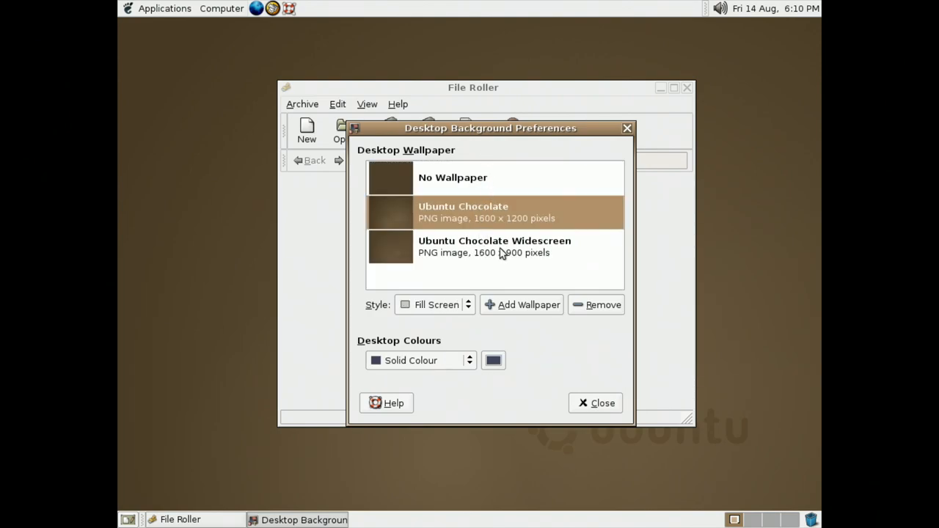
pyautogui.moveTo(504, 223)
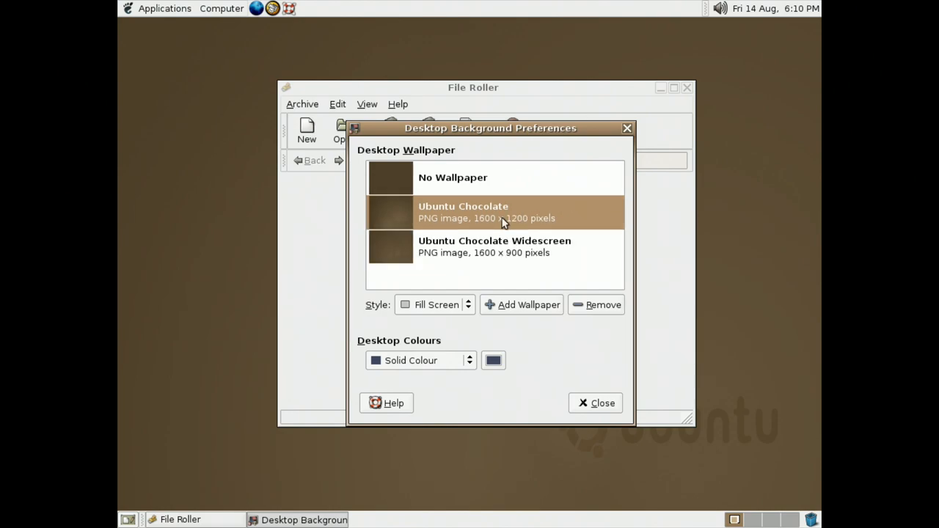
pyautogui.click(494, 247)
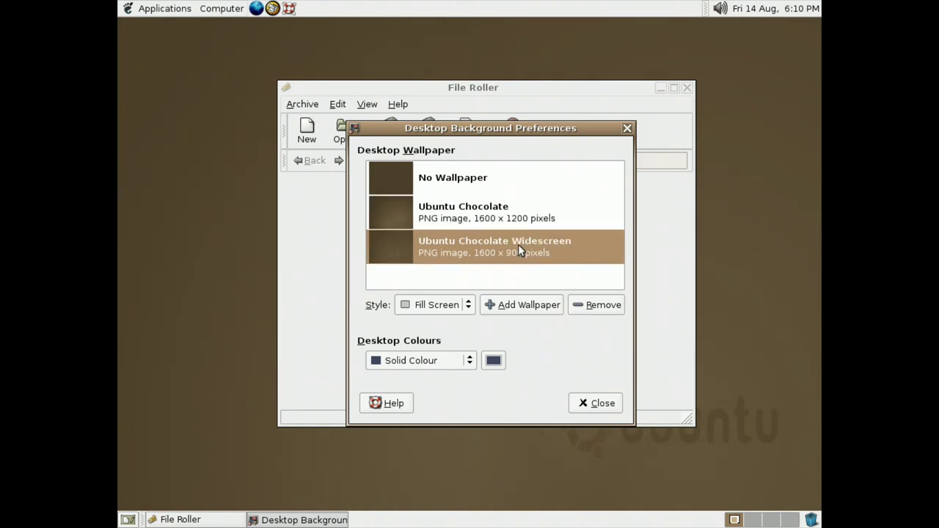
pyautogui.click(494, 212)
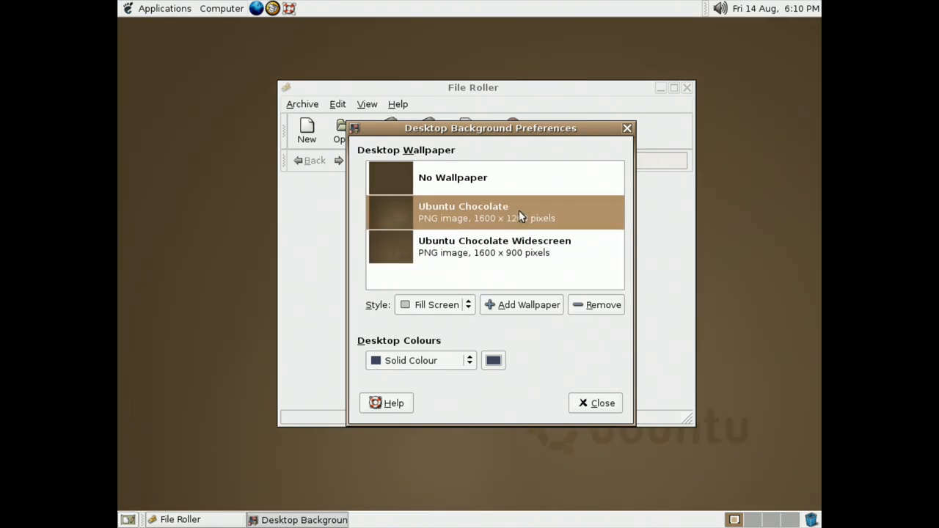
pyautogui.click(164, 8)
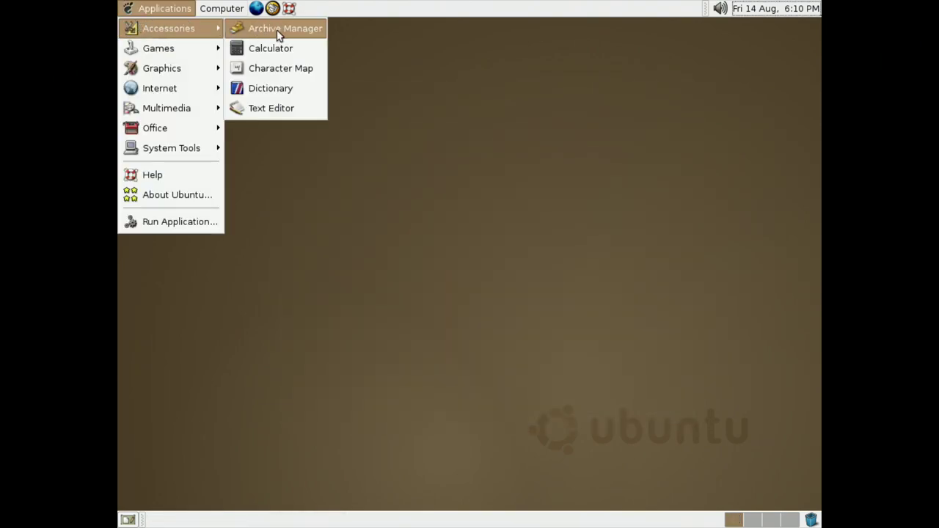
pyautogui.moveTo(270, 88)
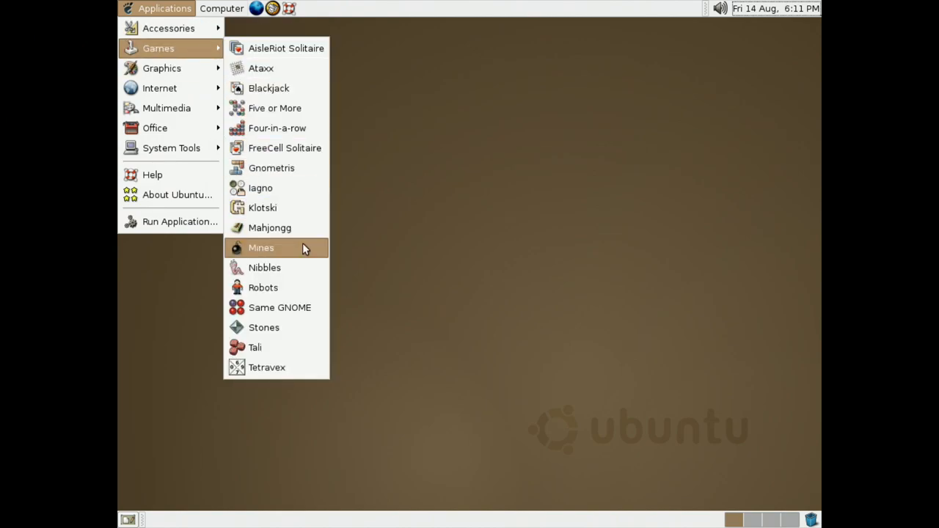
# - Browse the Applications submenus through Accessories, Games and Graphics to Internet
pyautogui.click(261, 247)
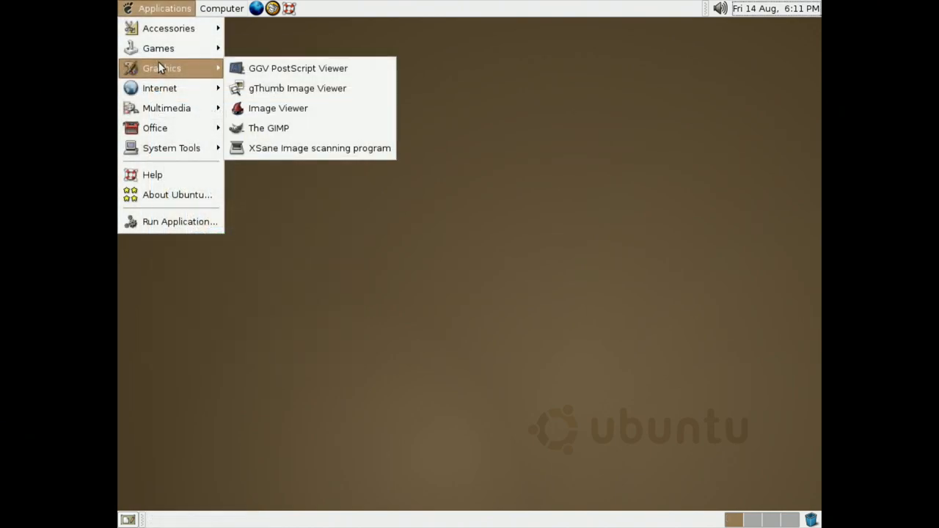
pyautogui.moveTo(297, 88)
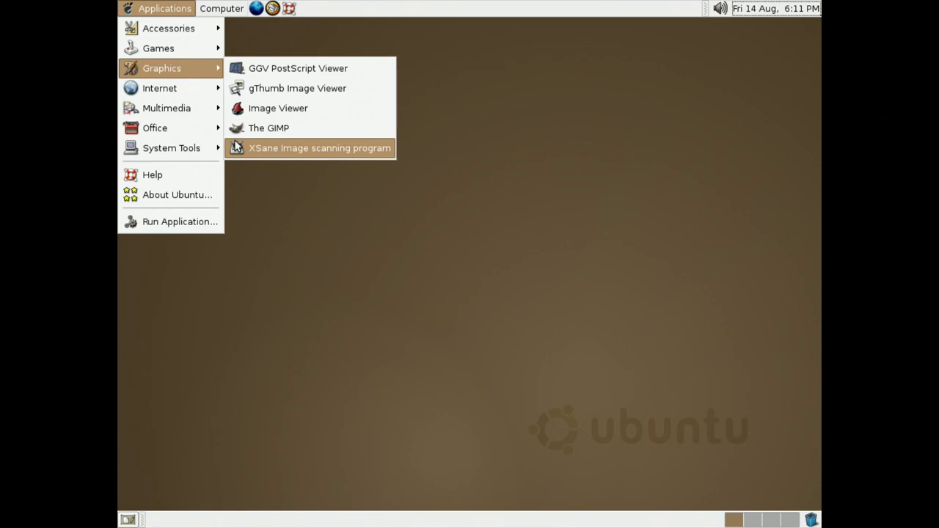
pyautogui.moveTo(159, 88)
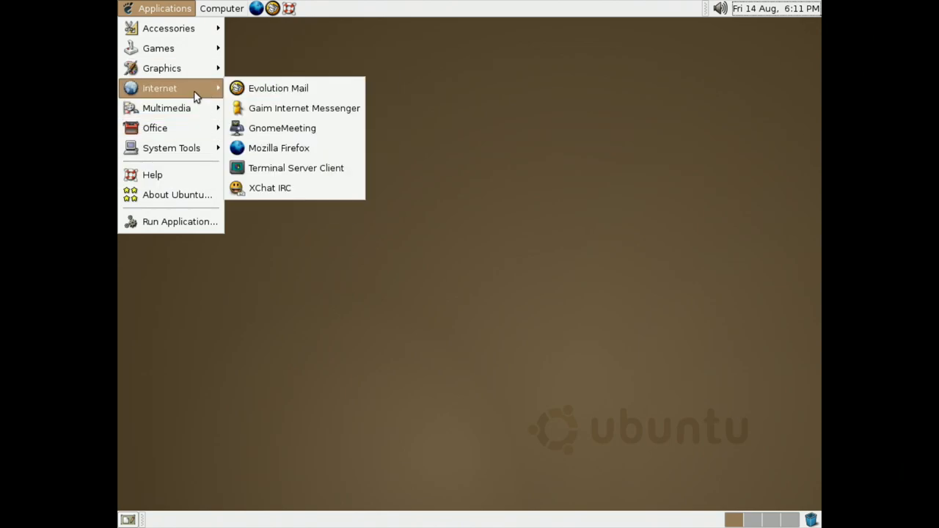
pyautogui.moveTo(304, 108)
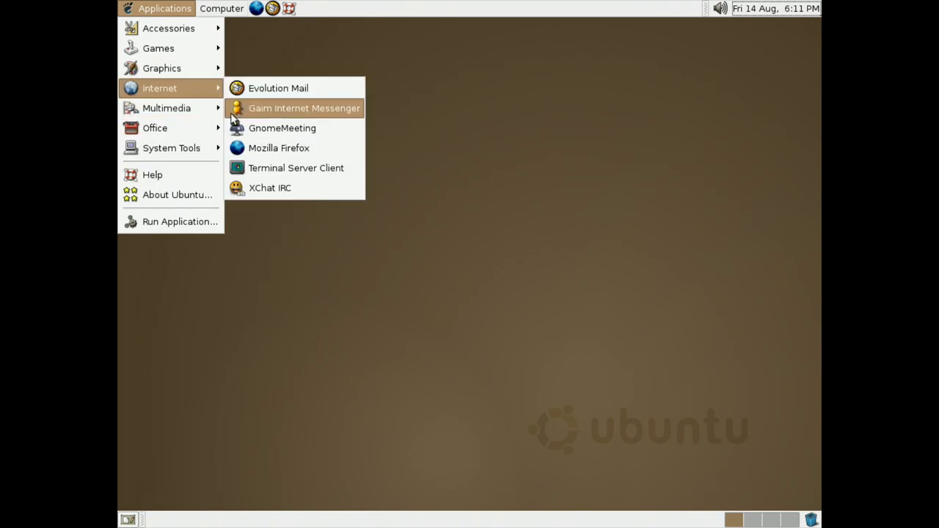
pyautogui.moveTo(281, 127)
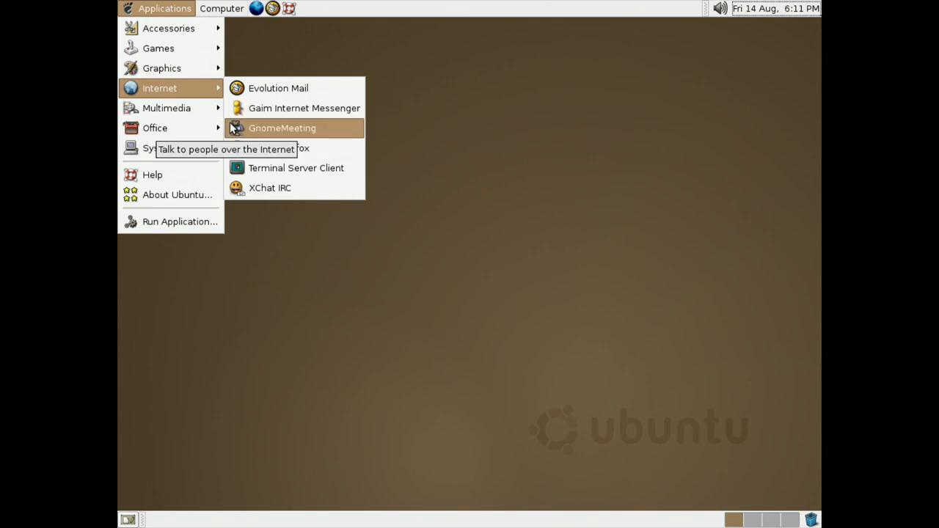
pyautogui.moveTo(279, 148)
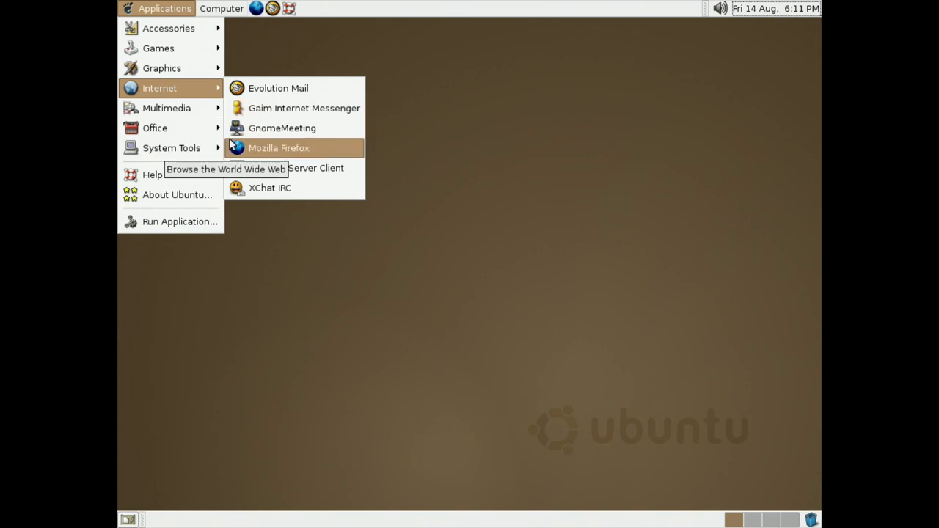
pyautogui.moveTo(296, 168)
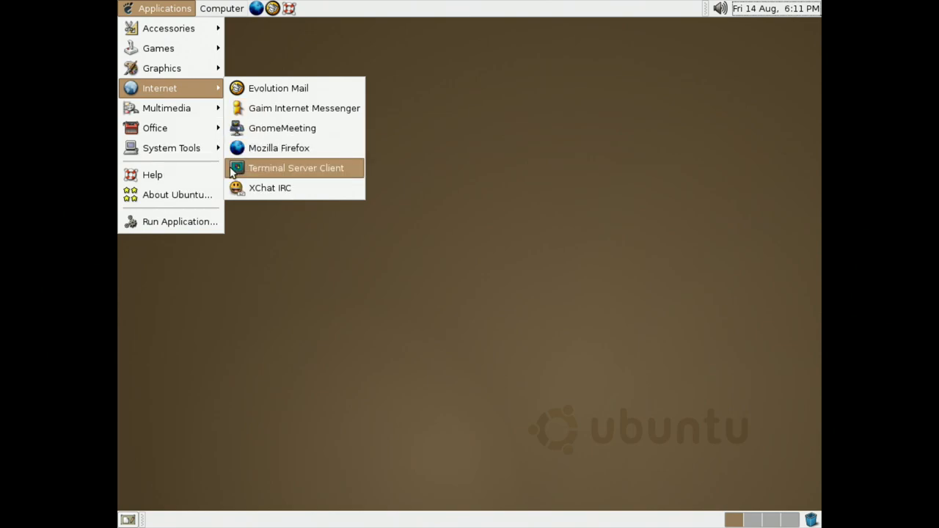
pyautogui.moveTo(171, 147)
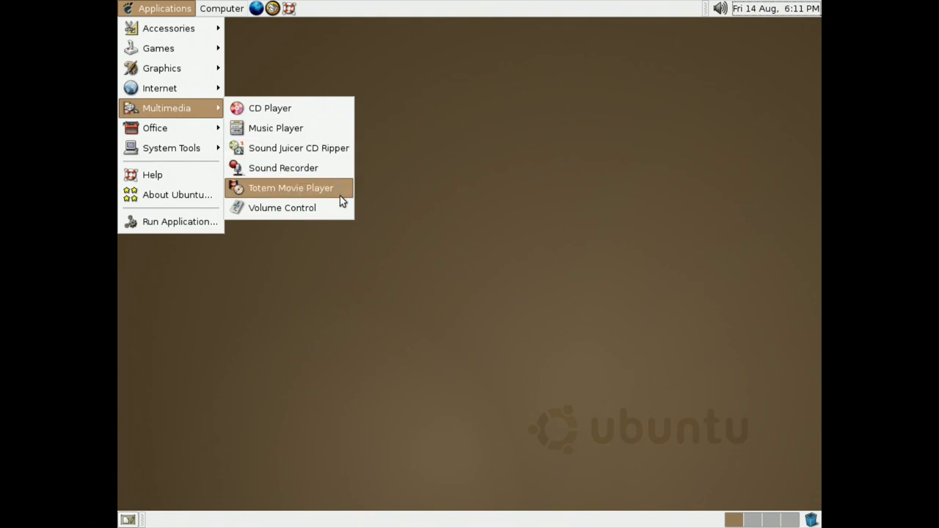
pyautogui.moveTo(191, 128)
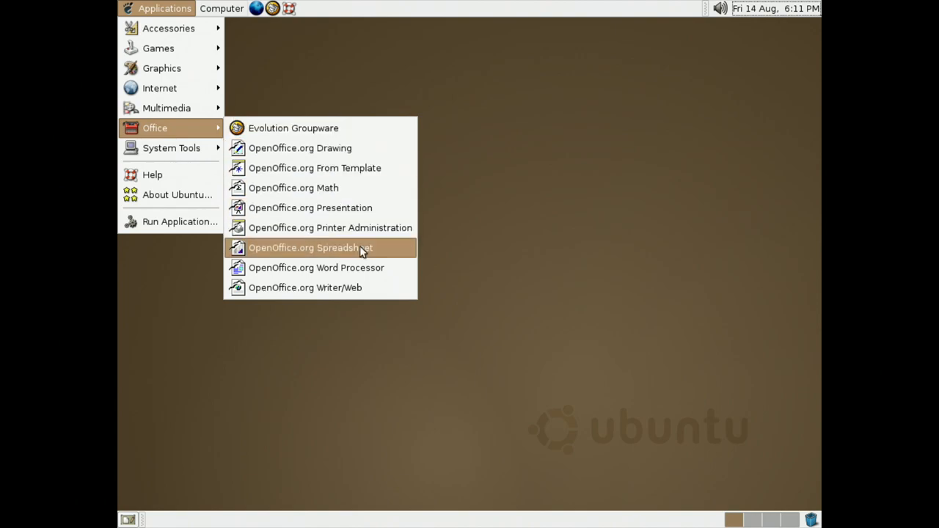
pyautogui.moveTo(207, 126)
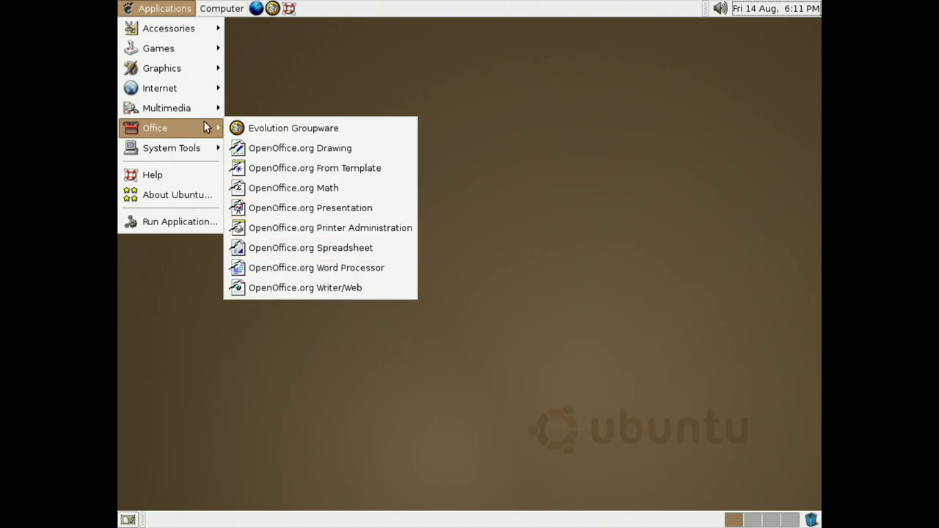
pyautogui.moveTo(171, 147)
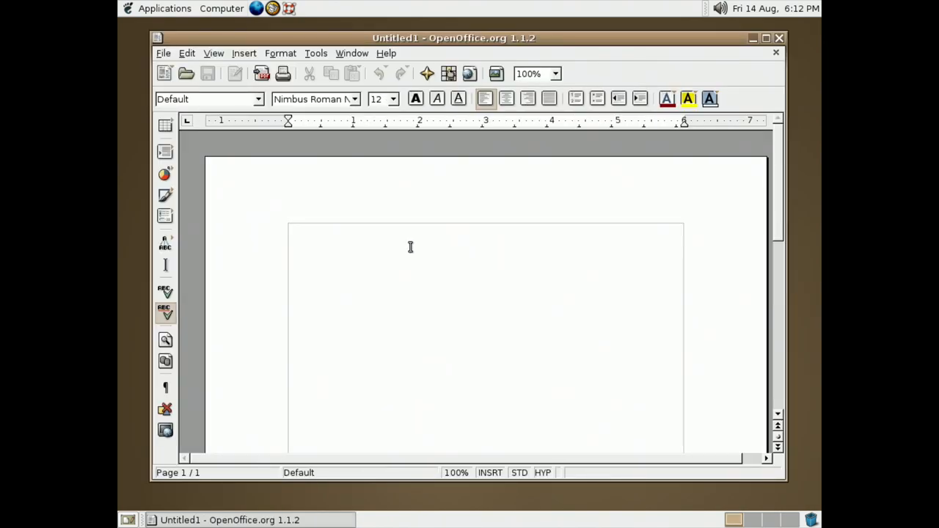
# - Type 'This is a test to see how OpenOffice runs on Ubuntu 4.10.'
pyautogui.write('This is a')
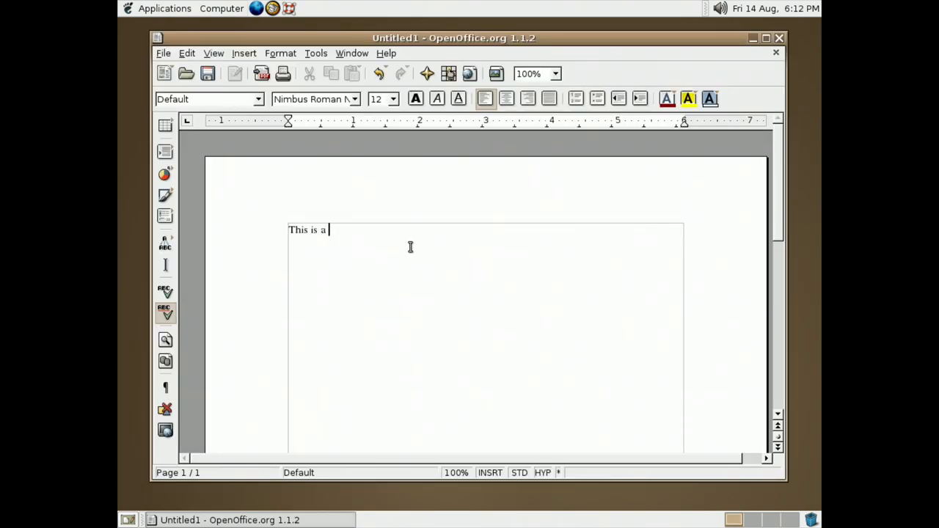
pyautogui.write('test to see how O')
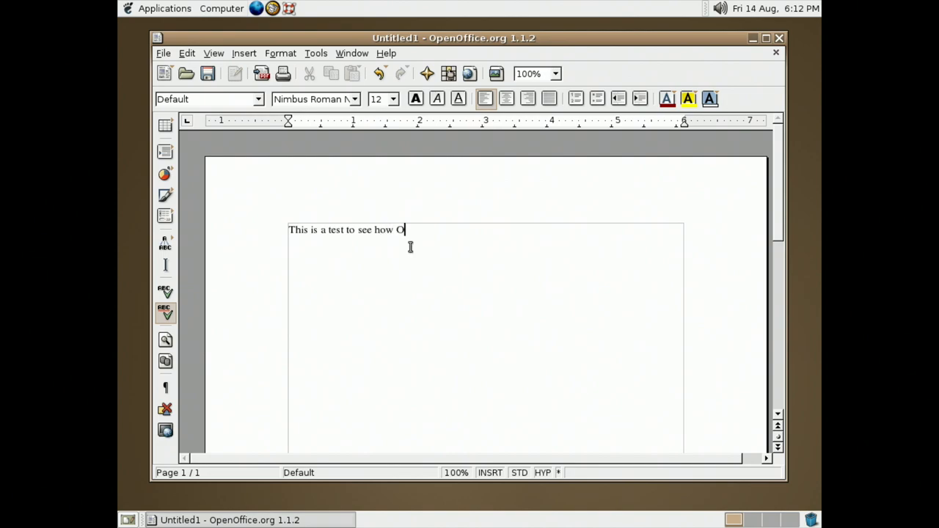
pyautogui.write('penOffice runs o')
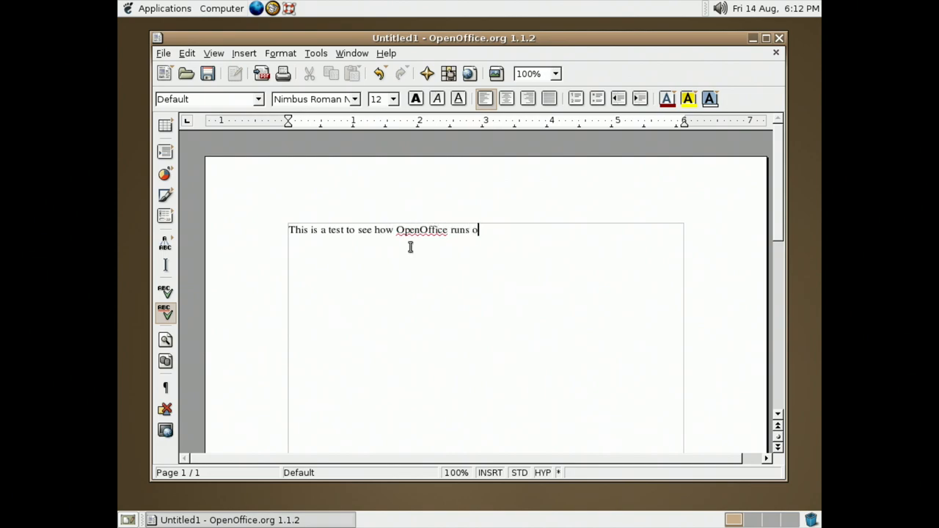
pyautogui.write('n Ub')
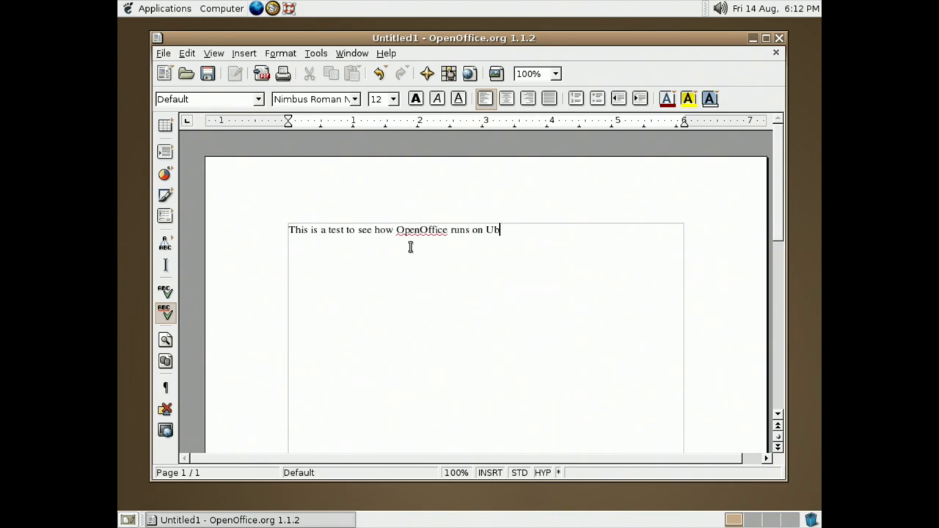
pyautogui.write('untu')
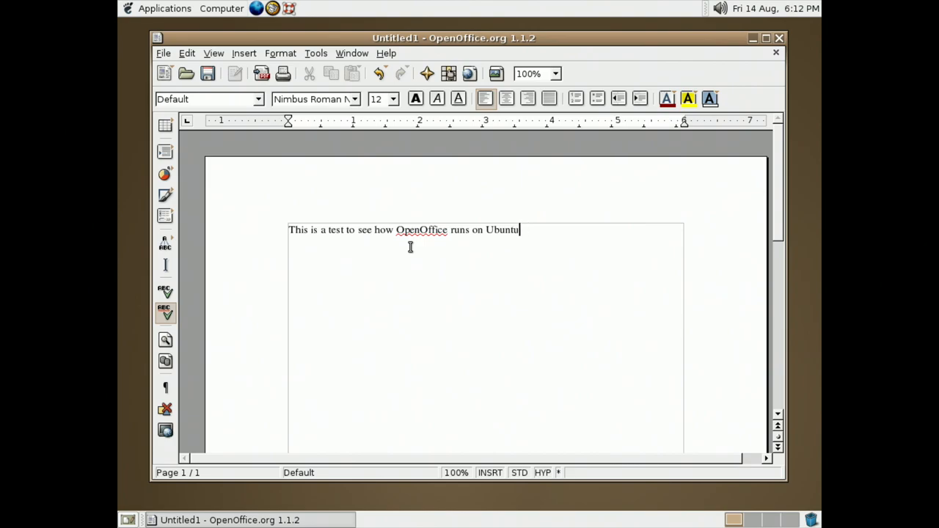
pyautogui.write('4.10.')
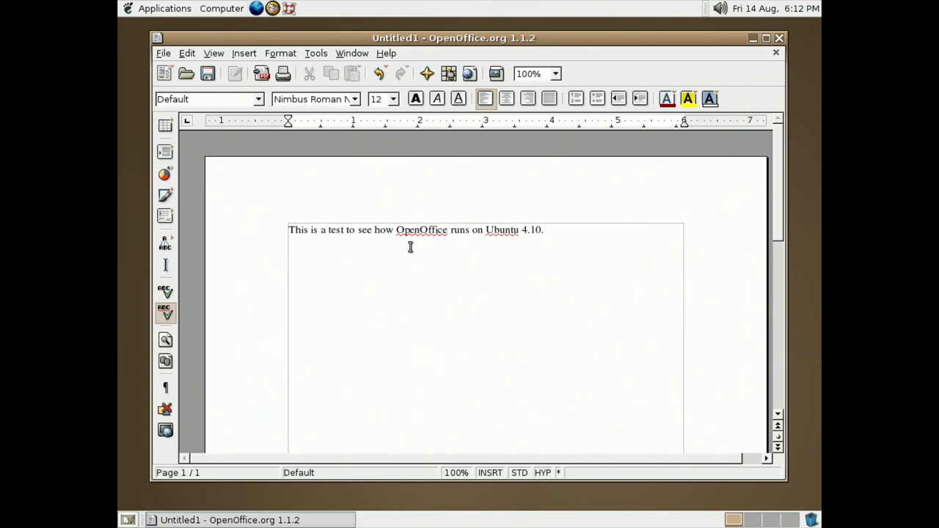
# - Open the home folder, view and close the empty Desktop folder, then show Computer
pyautogui.click(222, 8)
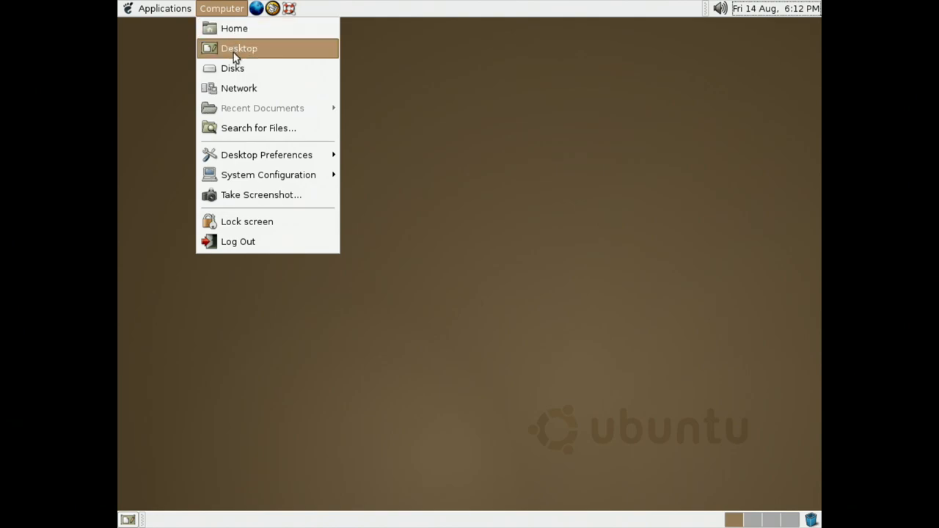
pyautogui.click(238, 48)
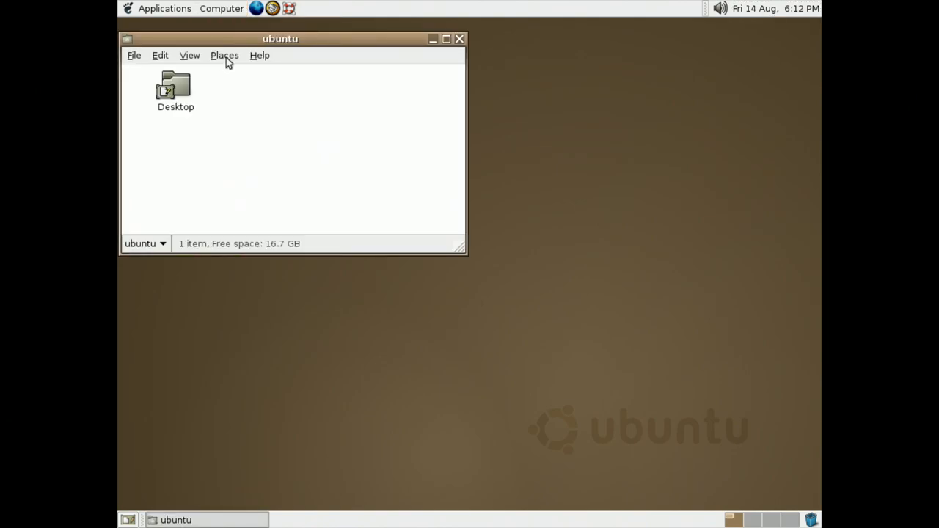
pyautogui.doubleClick(175, 88)
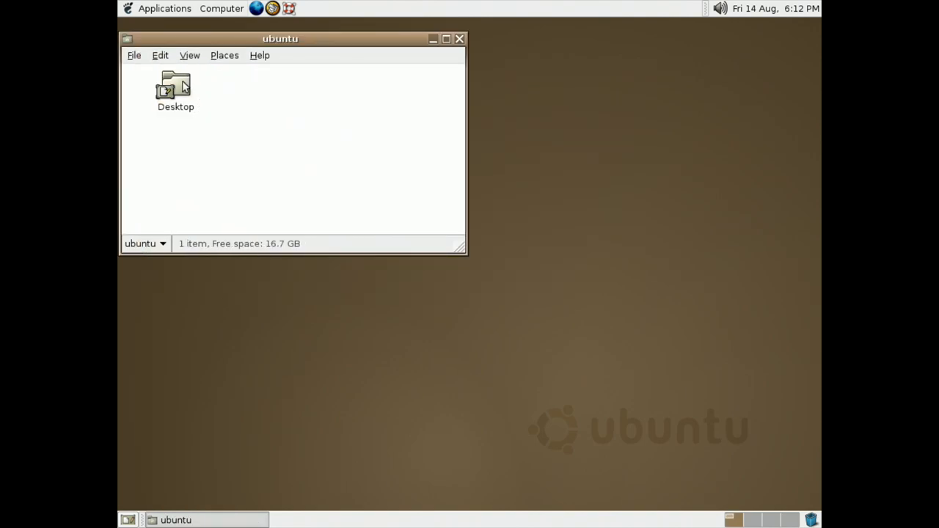
pyautogui.doubleClick(176, 86)
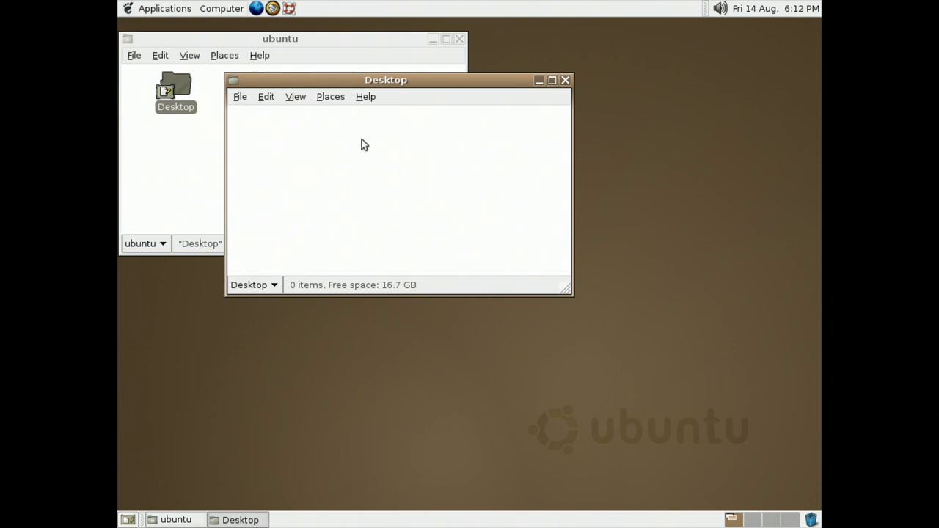
pyautogui.click(565, 80)
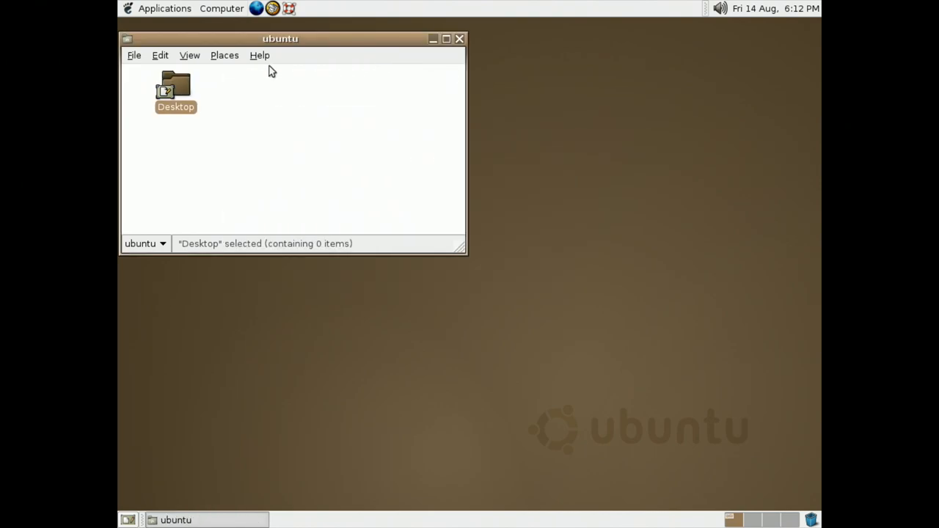
pyautogui.click(222, 8)
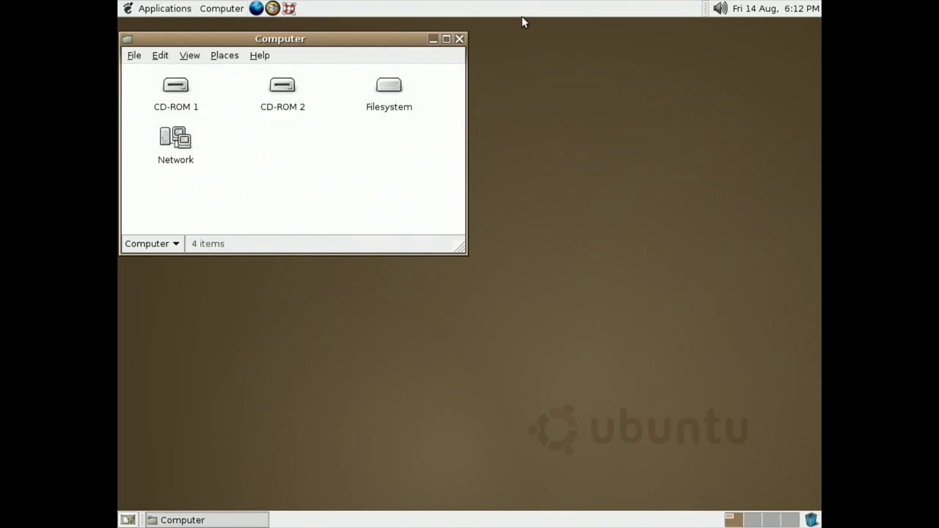
# - Lock the screen from the Computer menu, then unlock it with the password
pyautogui.click(222, 8)
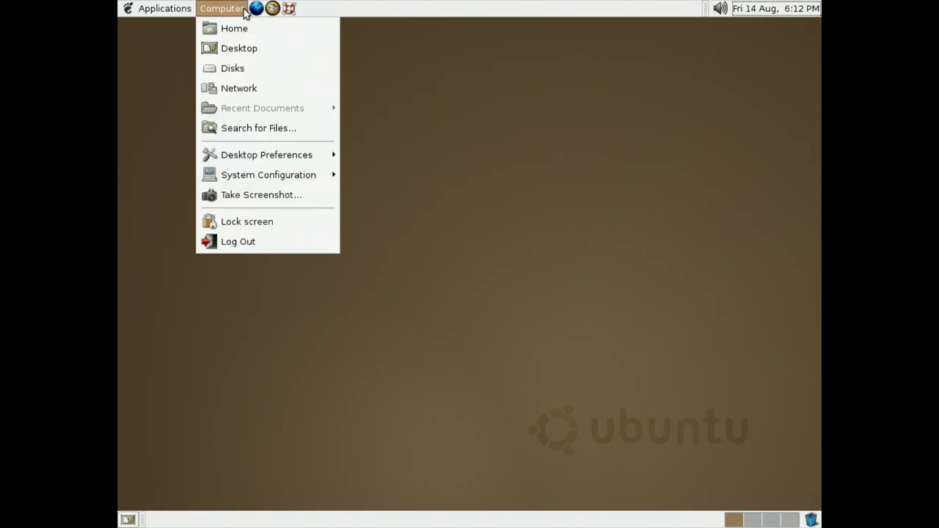
pyautogui.moveTo(258, 128)
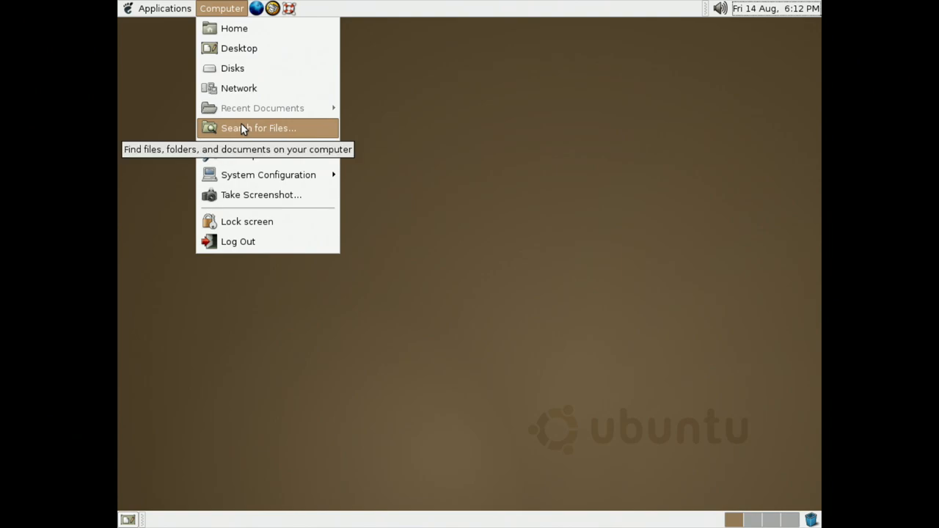
pyautogui.moveTo(268, 155)
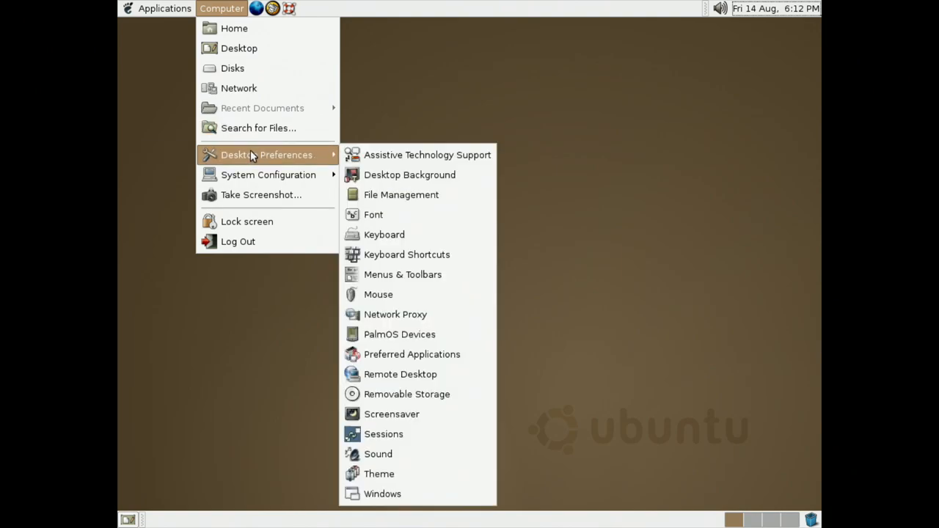
pyautogui.moveTo(269, 174)
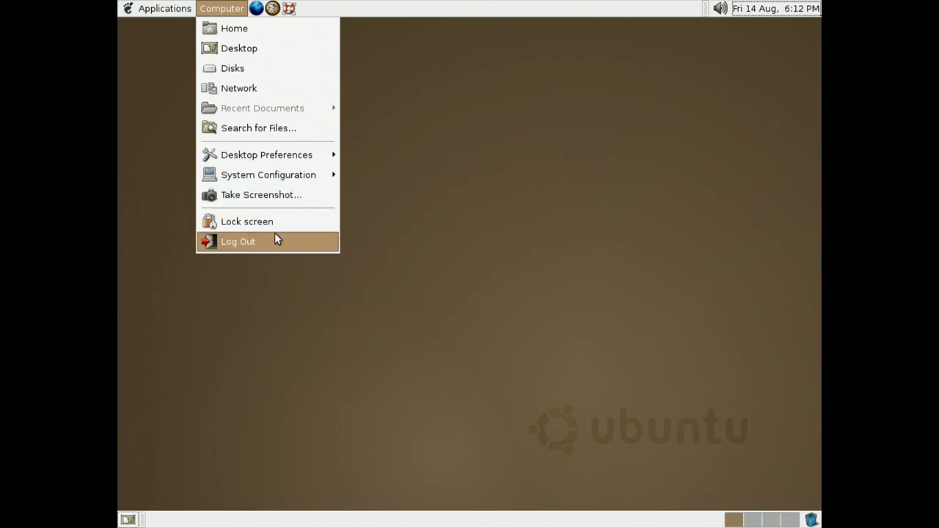
pyautogui.moveTo(246, 222)
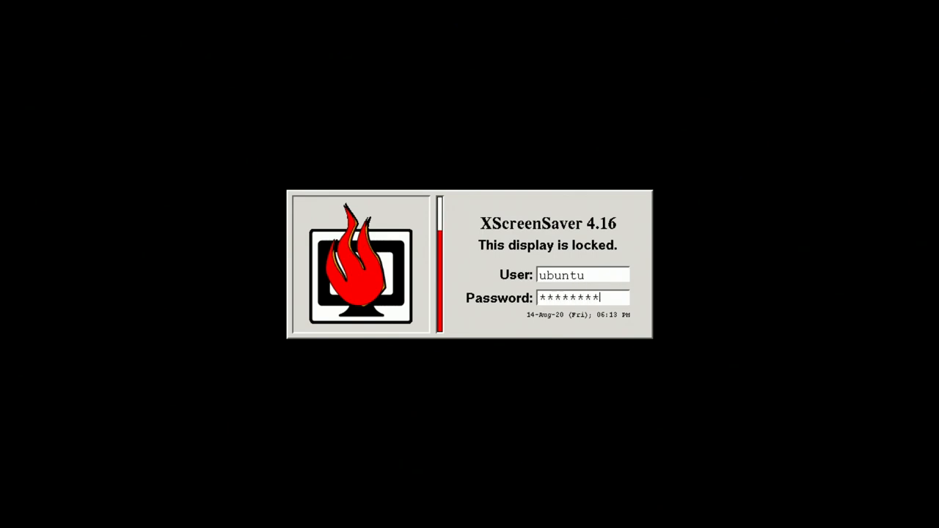
pyautogui.press('Return')
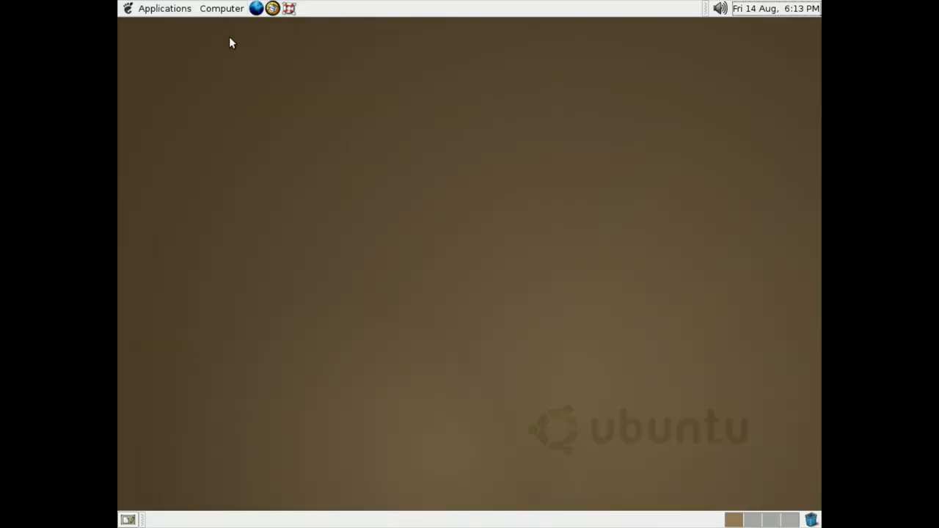
# - Open apple.com in Firefox, accepting its certificate and dismissing the security alert
pyautogui.click(221, 8)
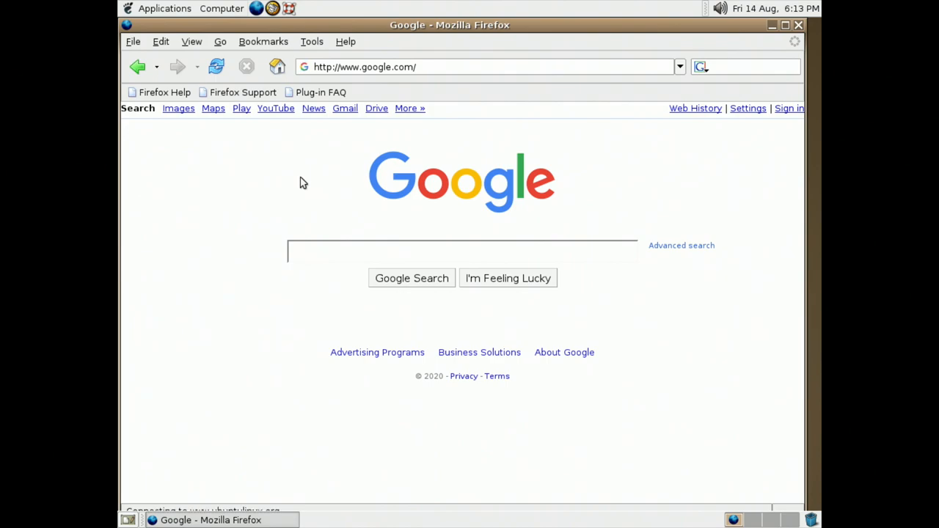
pyautogui.moveTo(460, 67)
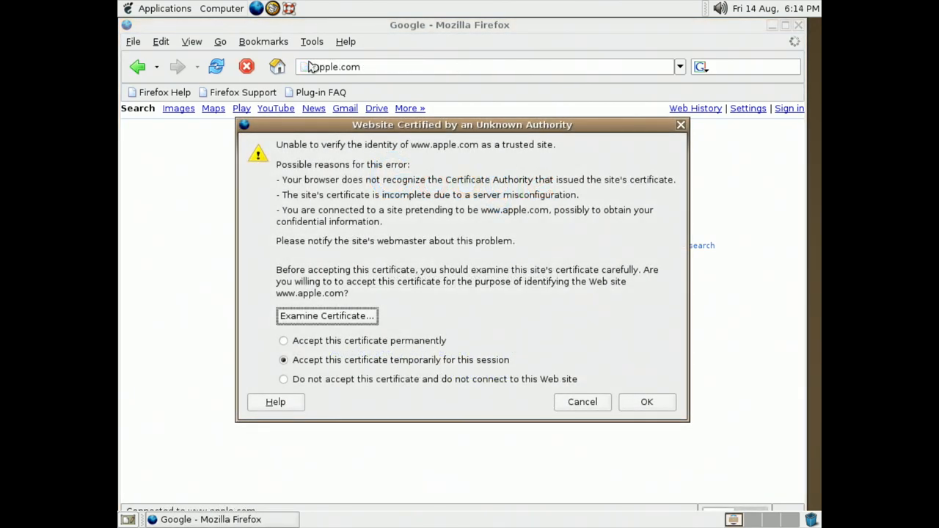
pyautogui.moveTo(619, 399)
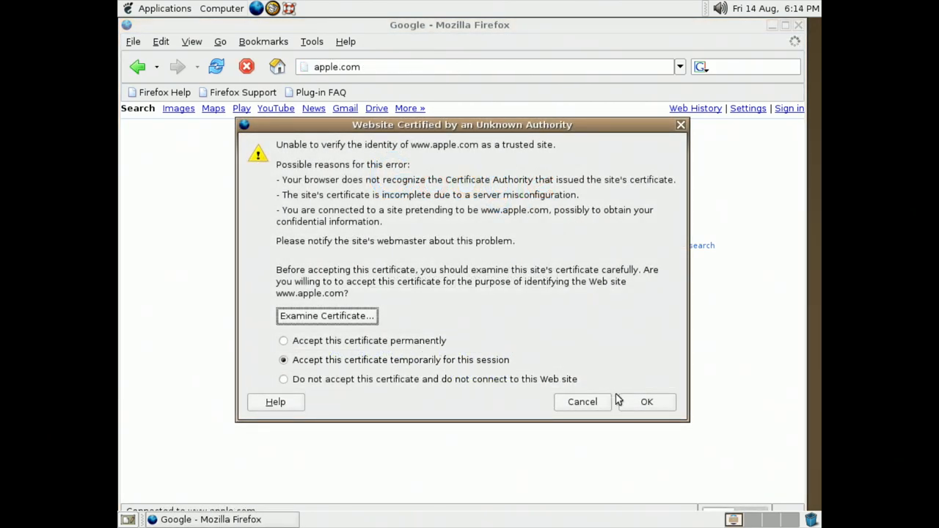
pyautogui.click(646, 401)
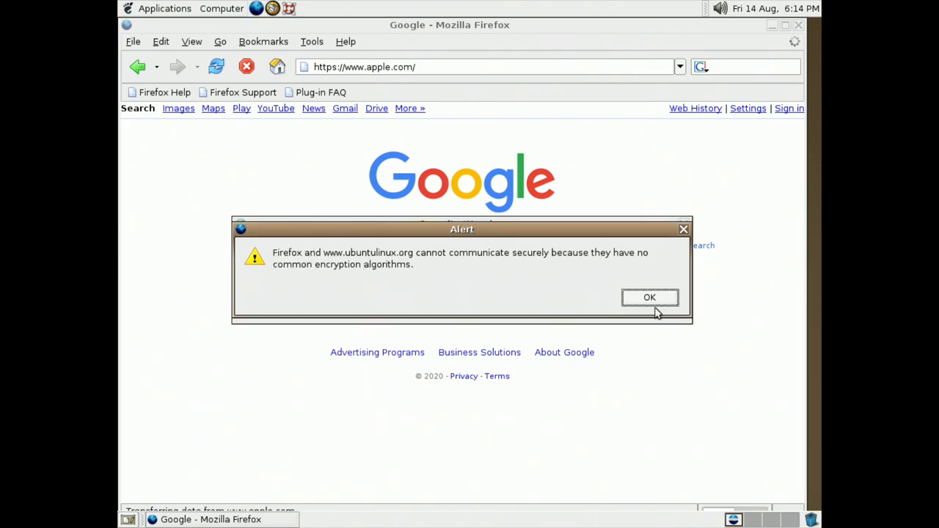
pyautogui.click(650, 297)
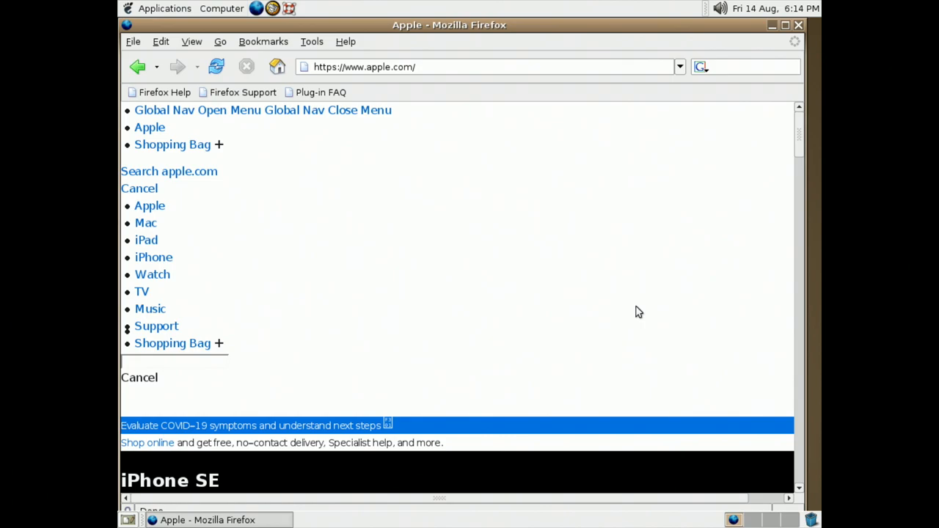
# - Scroll the apple.com homepage to the bottom, then close Firefox
pyautogui.scroll(-3)
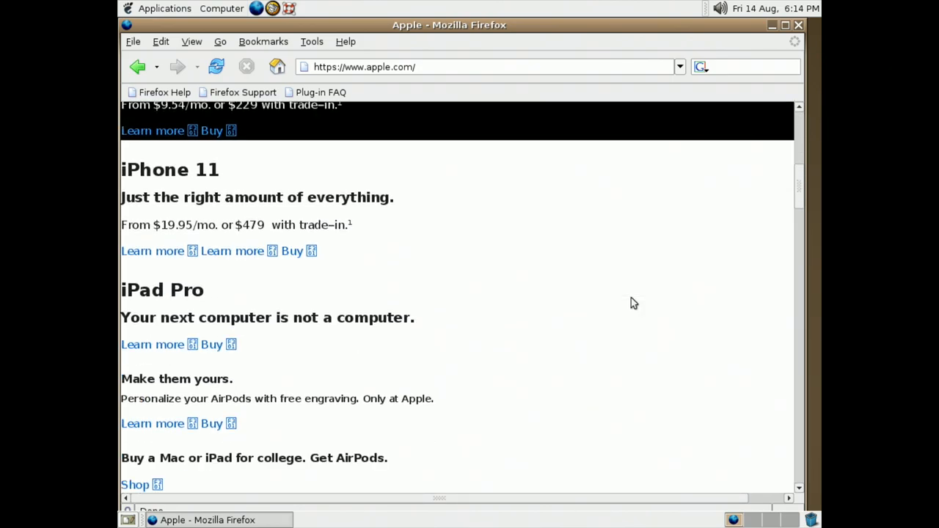
pyautogui.scroll(-3)
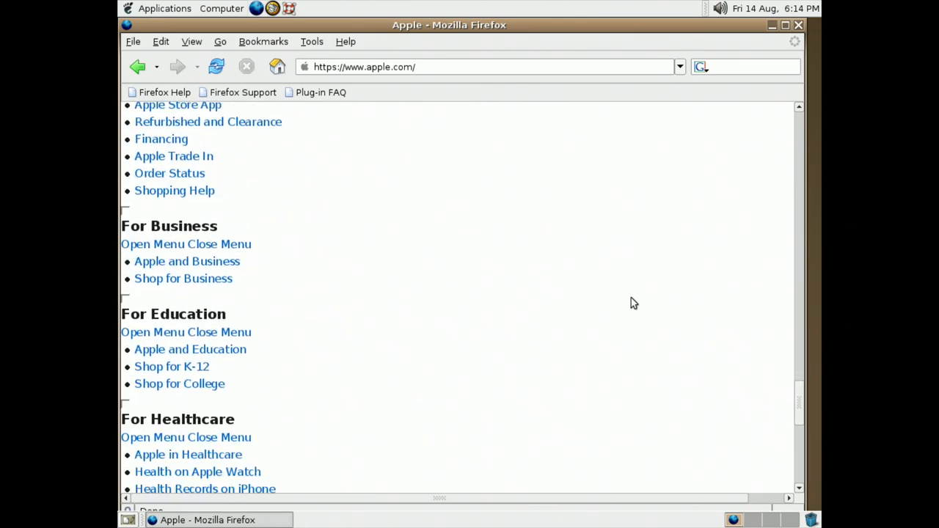
pyautogui.scroll(-3)
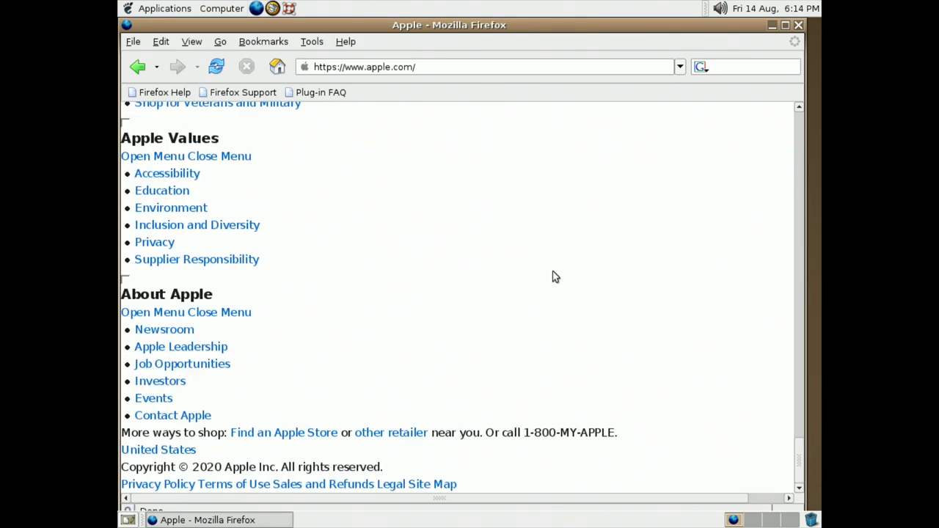
pyautogui.click(798, 24)
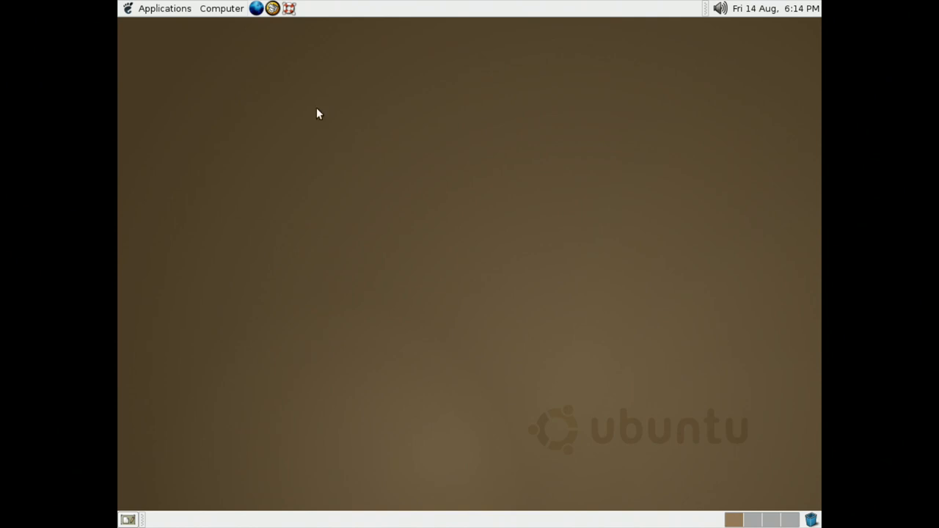
# - Capture a desktop screenshot, save it as Screenshot.png, view it, then close the viewer
pyautogui.click(222, 8)
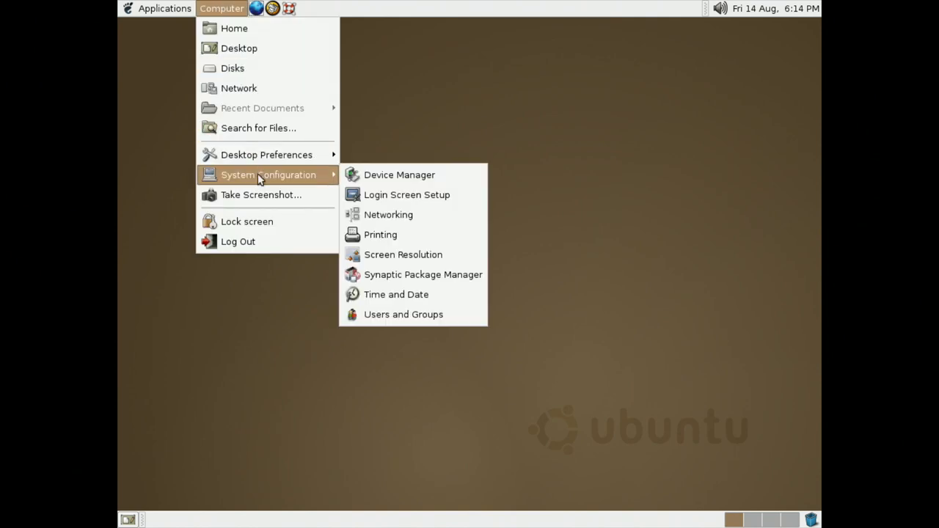
pyautogui.click(260, 195)
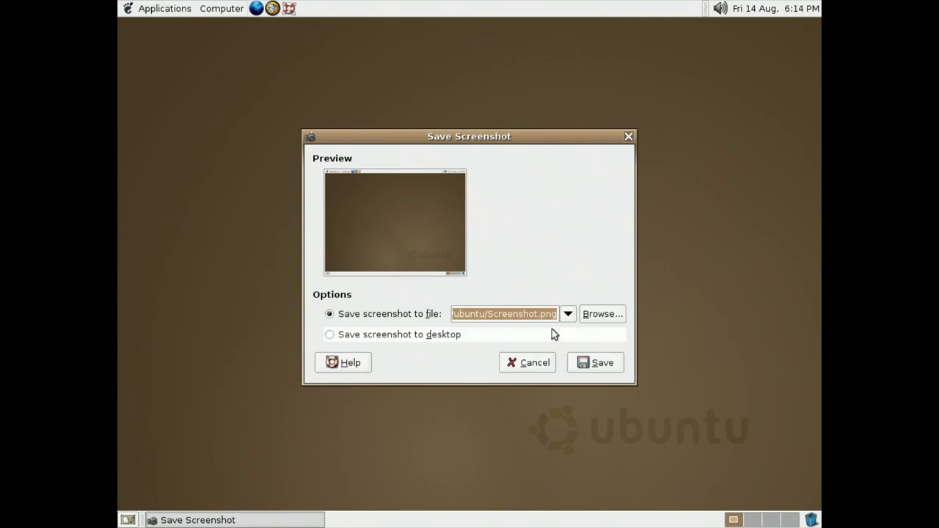
pyautogui.click(595, 362)
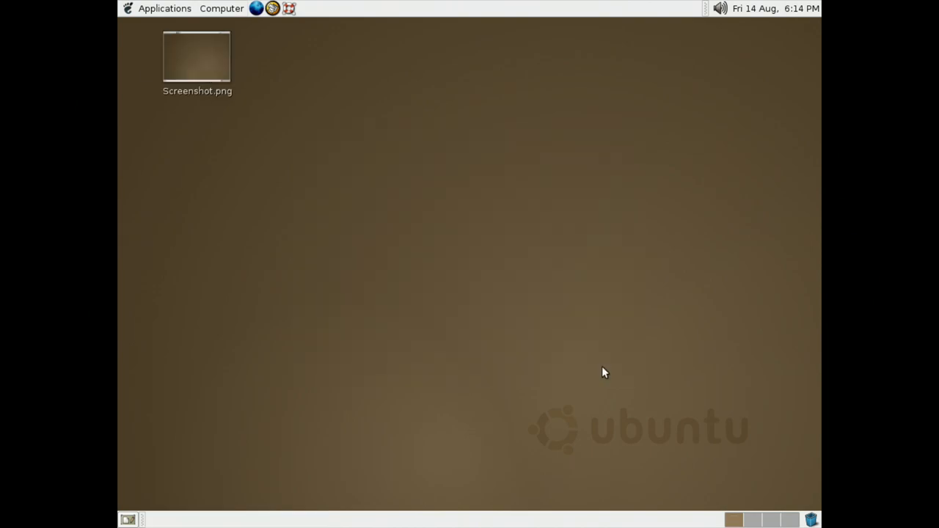
pyautogui.doubleClick(197, 56)
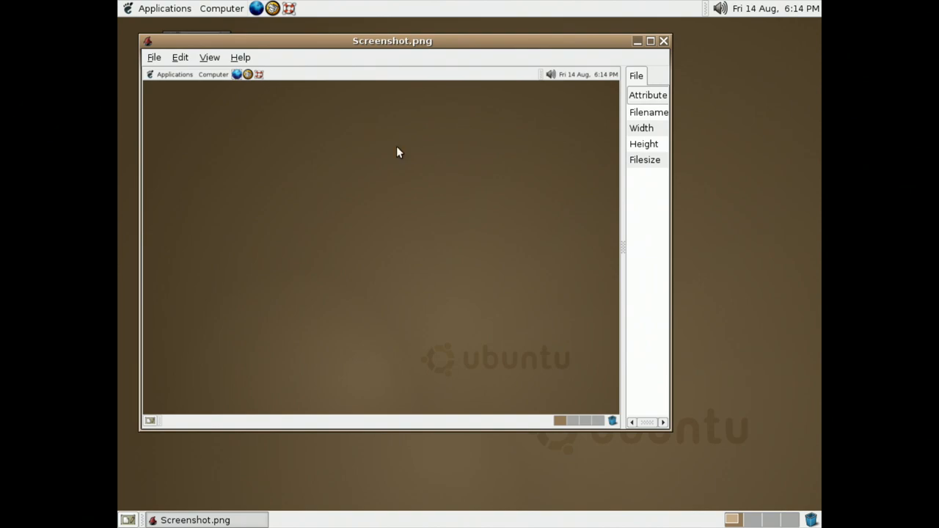
pyautogui.moveTo(667, 75)
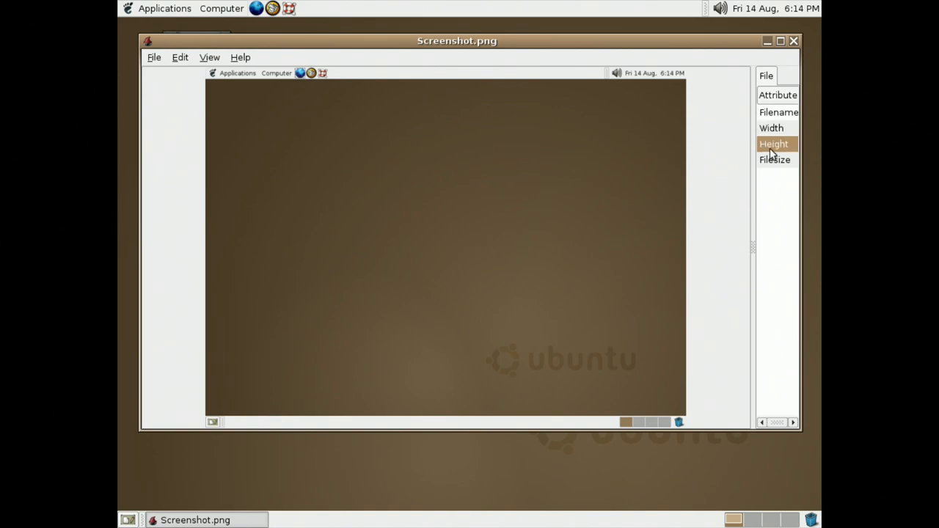
pyautogui.click(793, 40)
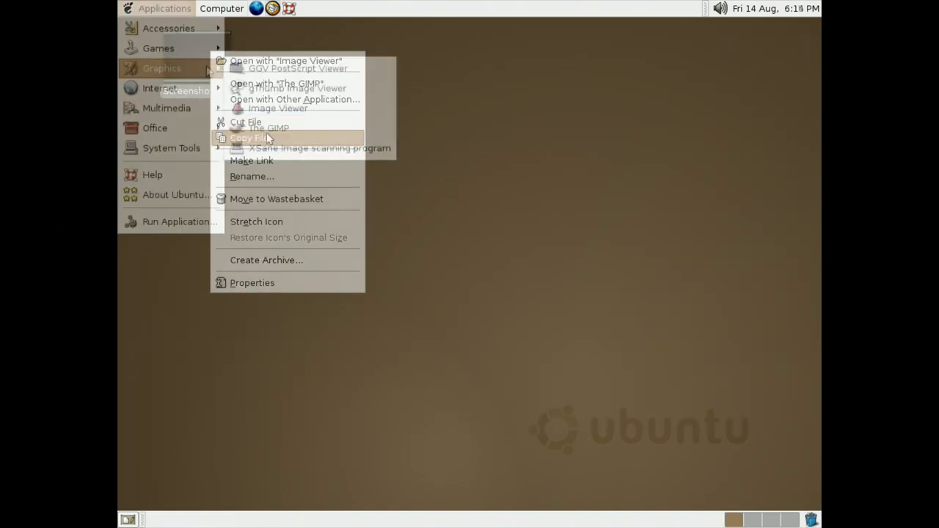
# - Launch The GIMP, select the Text tool in the toolbox, then quit GIMP
pyautogui.click(276, 83)
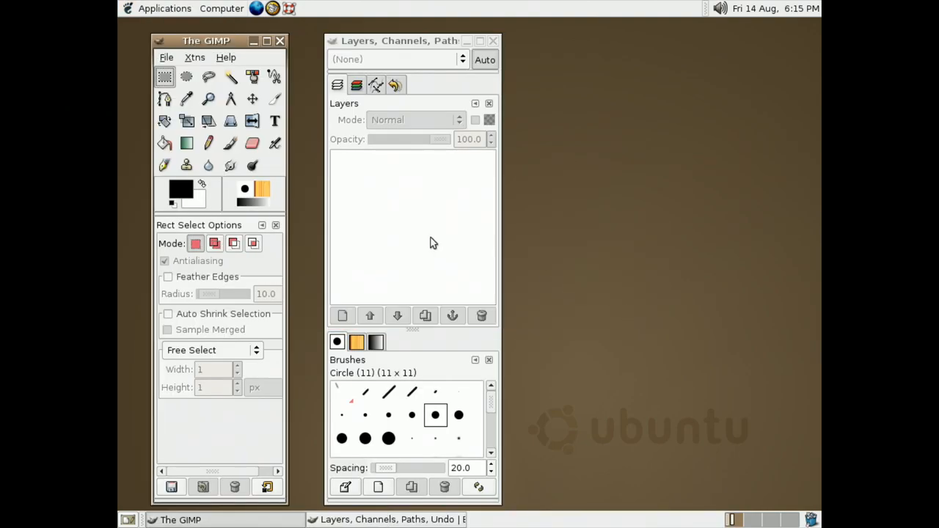
pyautogui.click(274, 120)
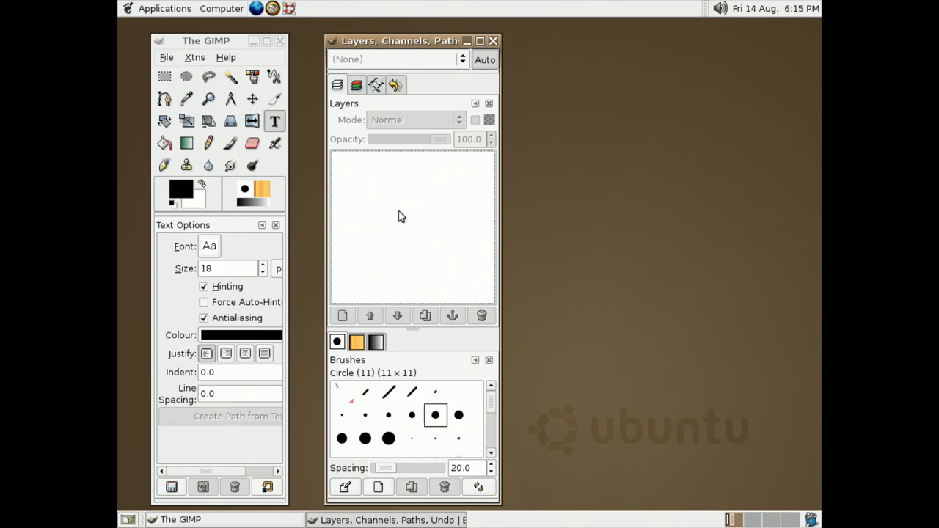
pyautogui.click(221, 8)
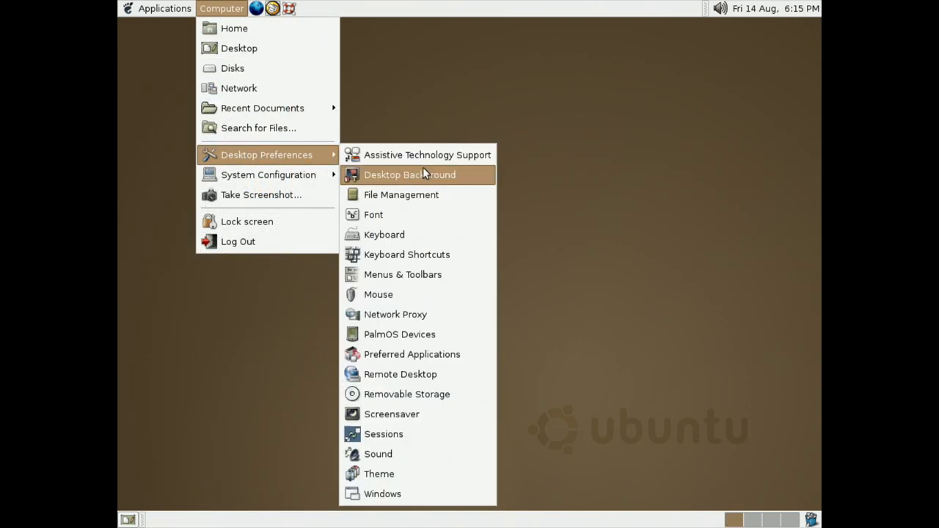
pyautogui.moveTo(383, 434)
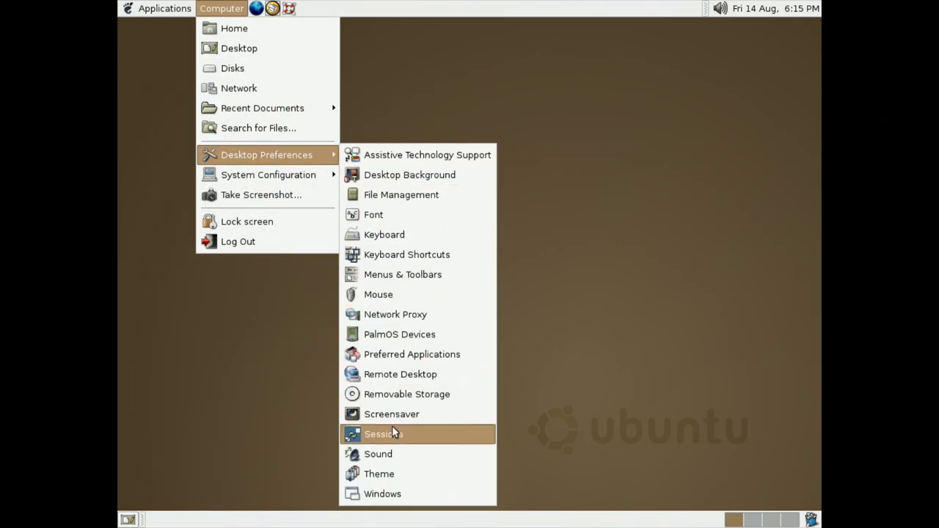
pyautogui.moveTo(412, 354)
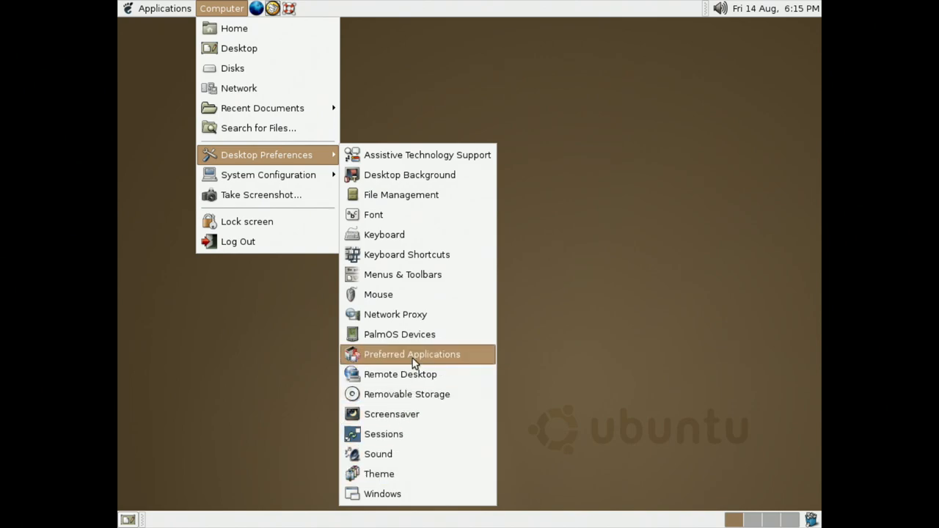
pyautogui.moveTo(399, 334)
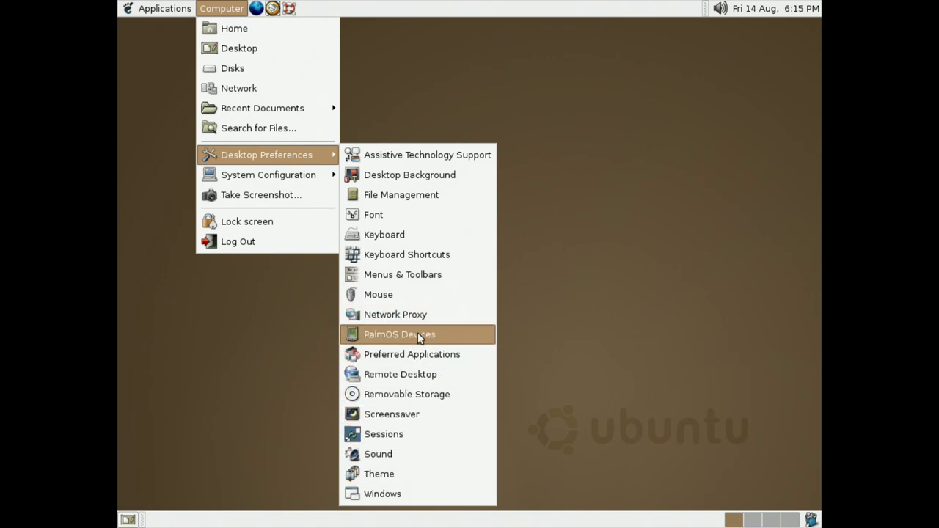
# - Run the PalmOS Devices wizard past Welcome and Cradle Settings, then cancel it
pyautogui.click(400, 334)
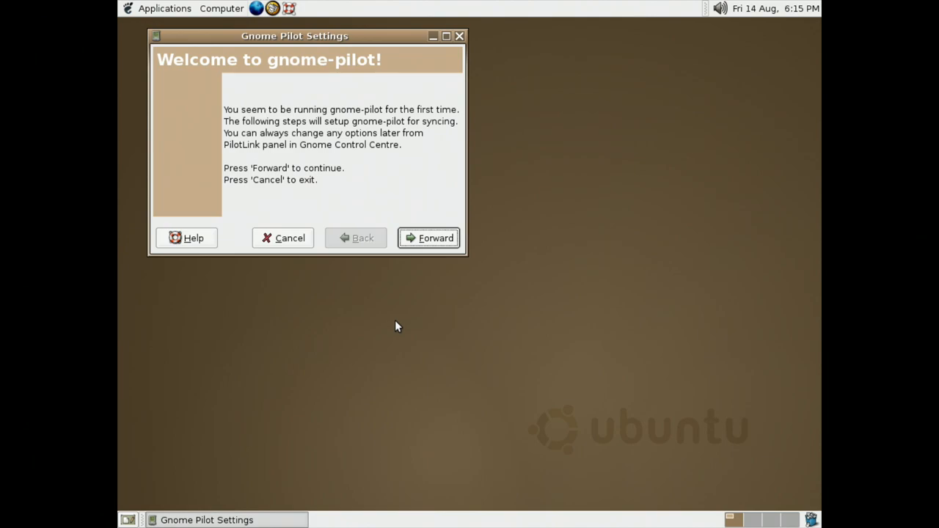
pyautogui.click(428, 238)
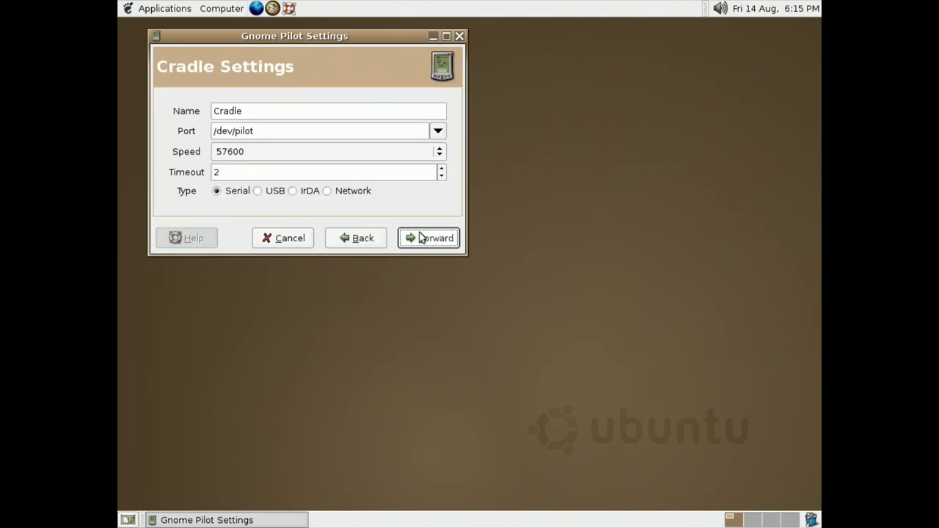
pyautogui.click(429, 237)
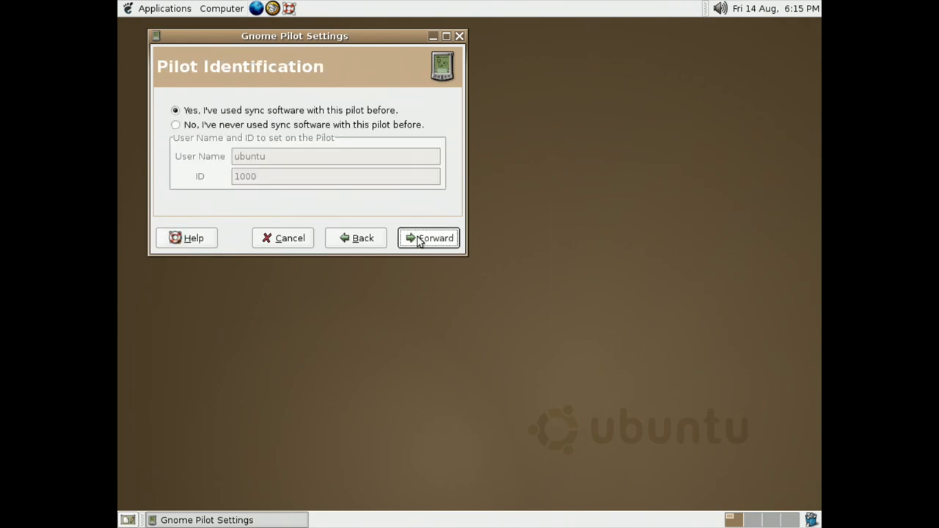
pyautogui.click(176, 124)
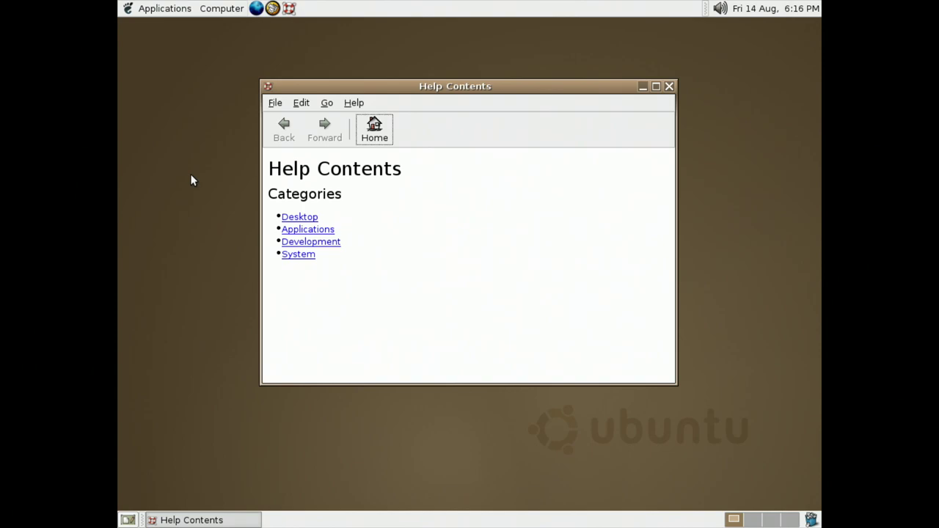
pyautogui.moveTo(413, 274)
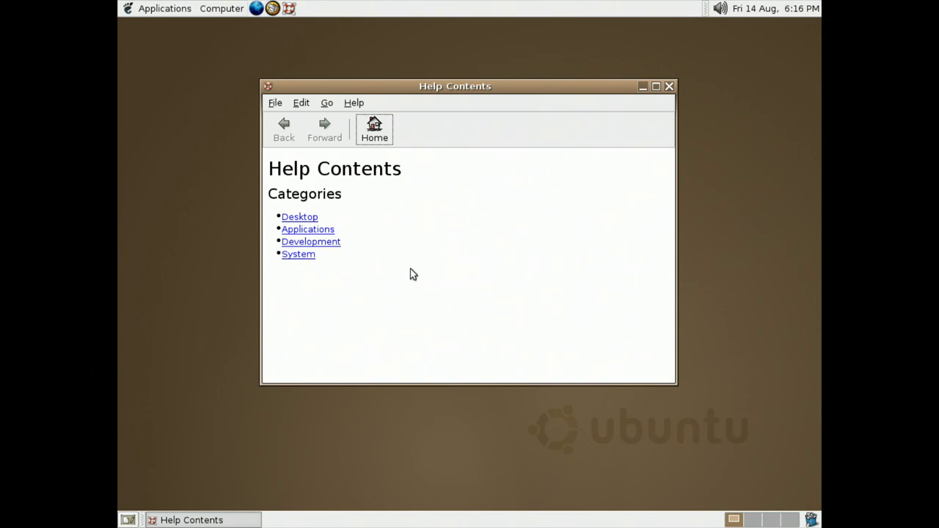
pyautogui.moveTo(431, 251)
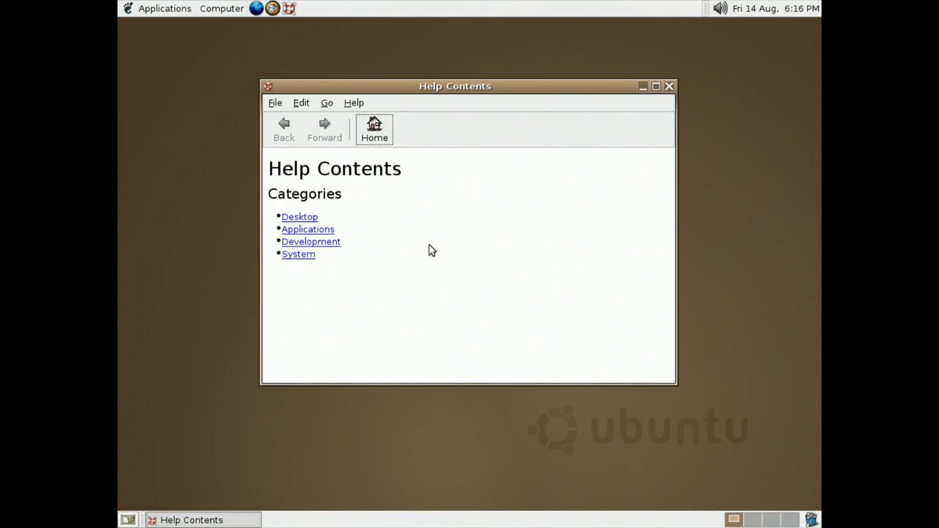
# - Open the GNOME 2.8 Desktop User Guide, scroll its contents, then close Help
pyautogui.click(300, 216)
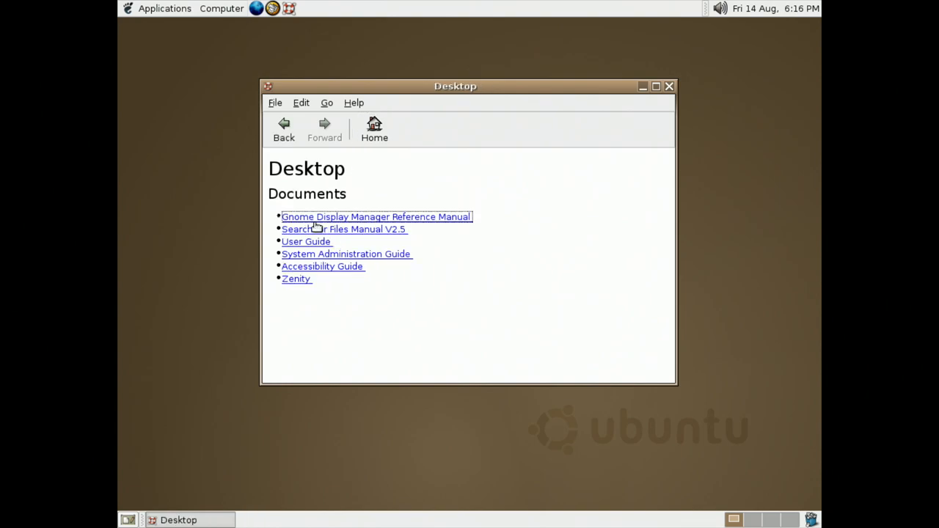
pyautogui.click(306, 242)
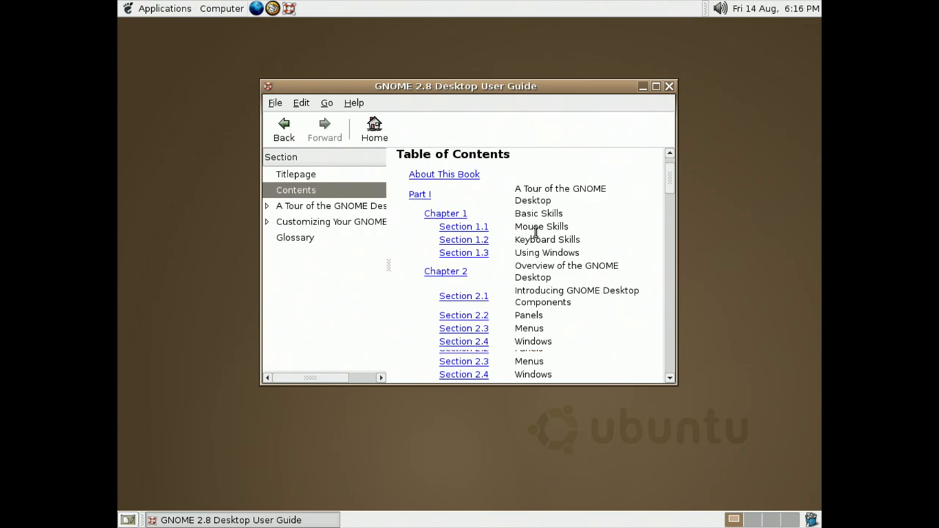
pyautogui.scroll(-3)
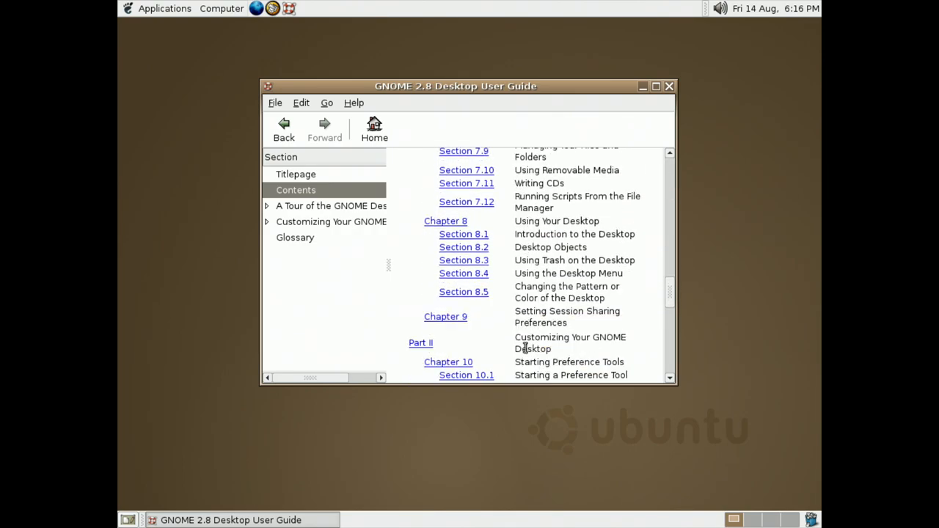
pyautogui.scroll(-3)
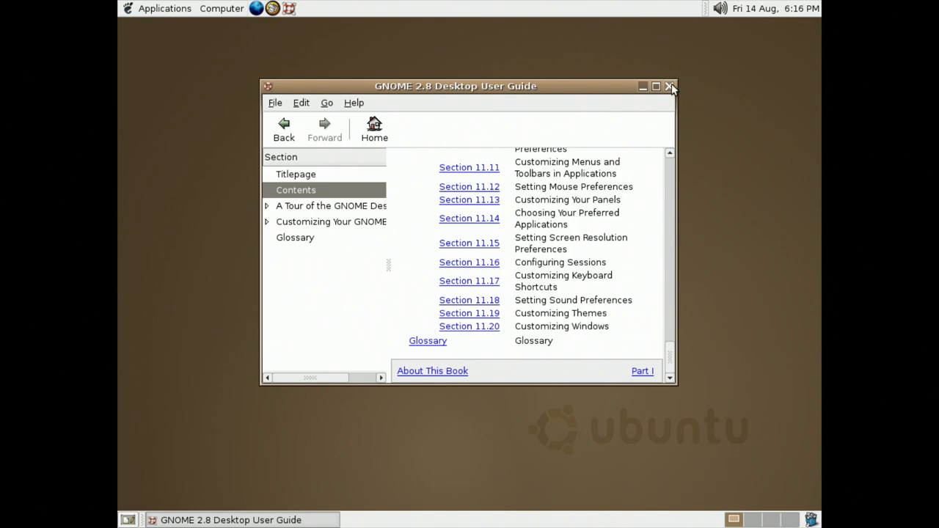
pyautogui.click(669, 86)
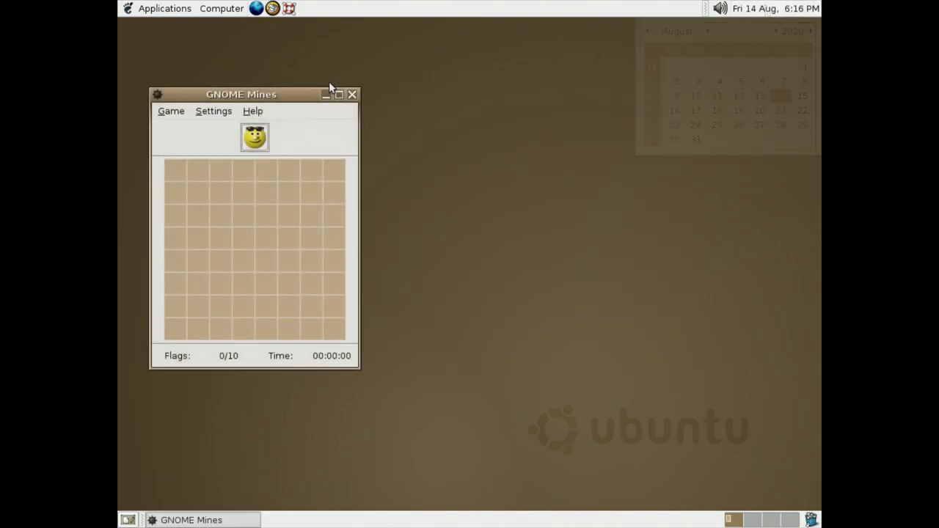
# - Maximize the Mines window, lose a first round on a mine, and restart
pyautogui.click(339, 94)
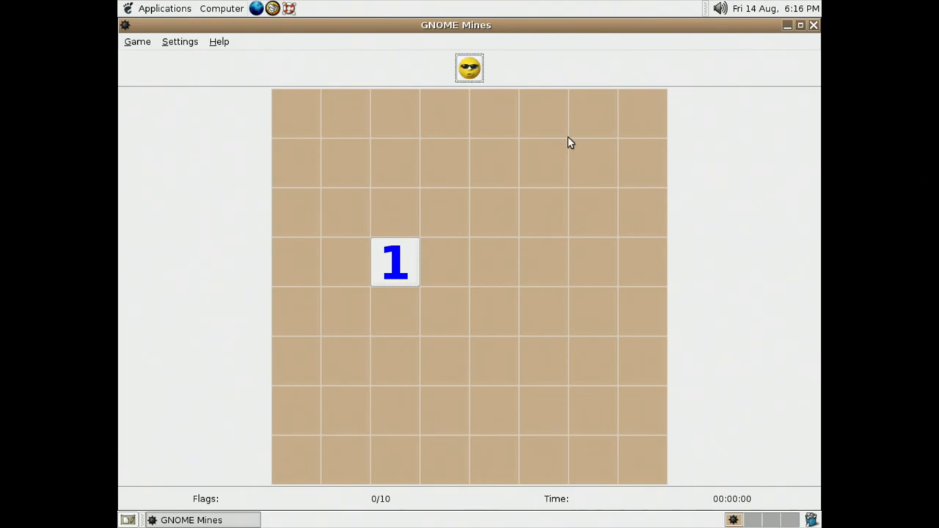
pyautogui.click(444, 359)
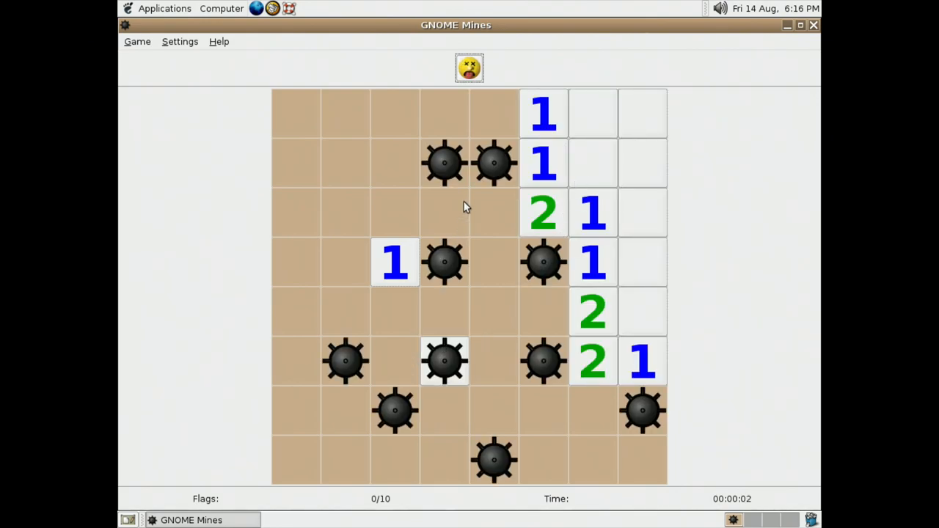
pyautogui.click(468, 67)
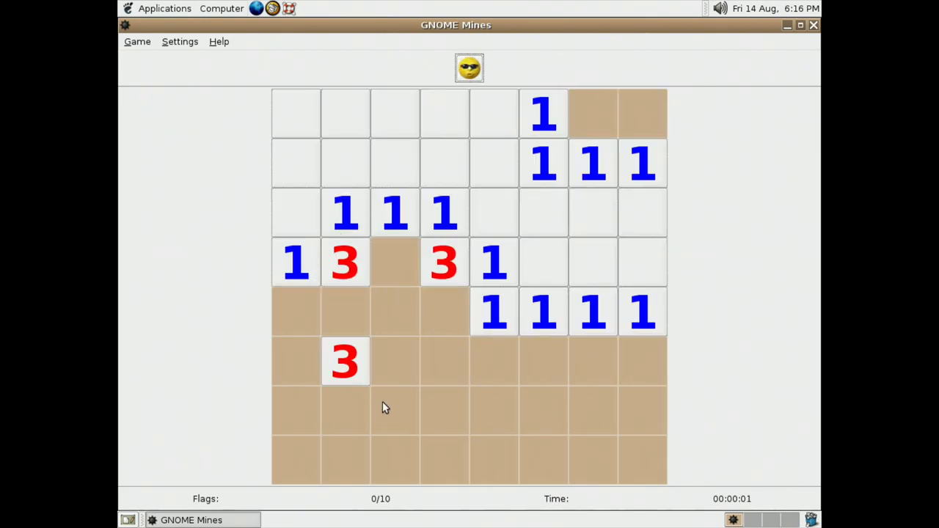
pyautogui.click(469, 68)
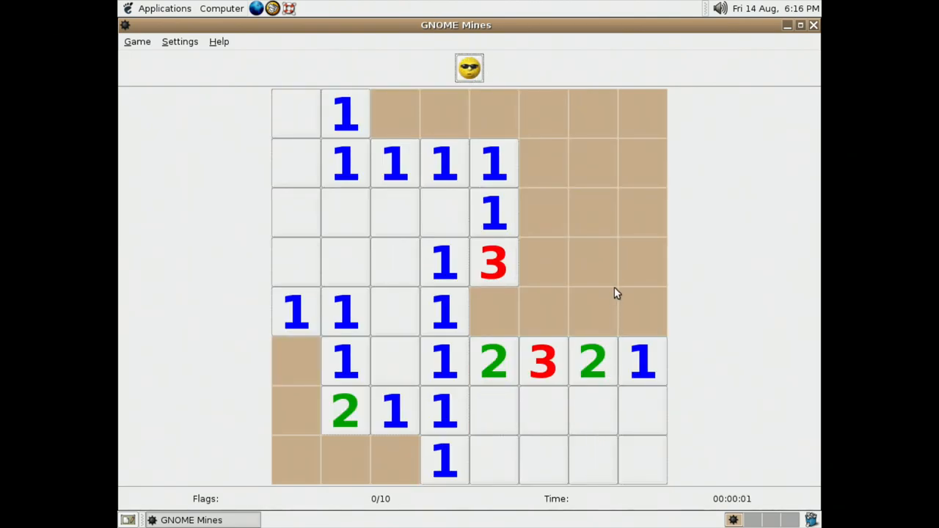
# - Play two more quick Mines rounds, the last one setting off a mine
pyautogui.click(592, 263)
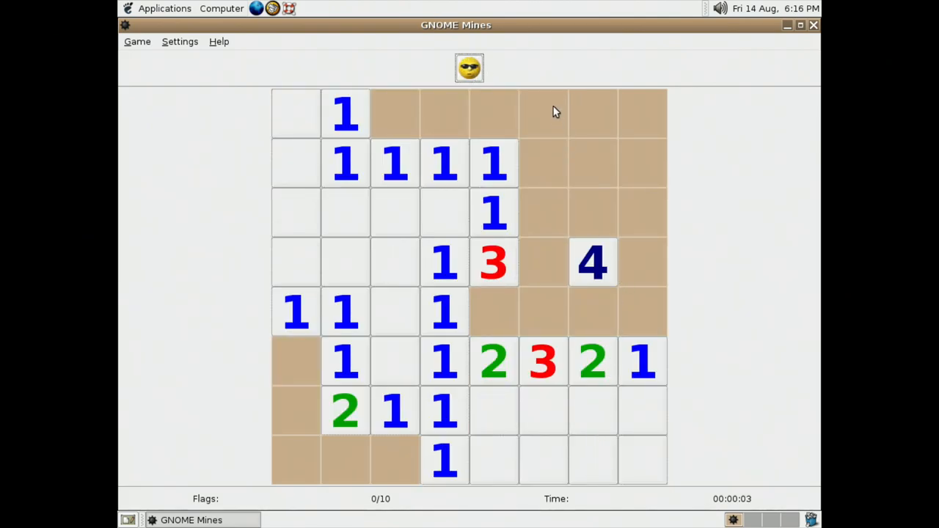
pyautogui.click(469, 68)
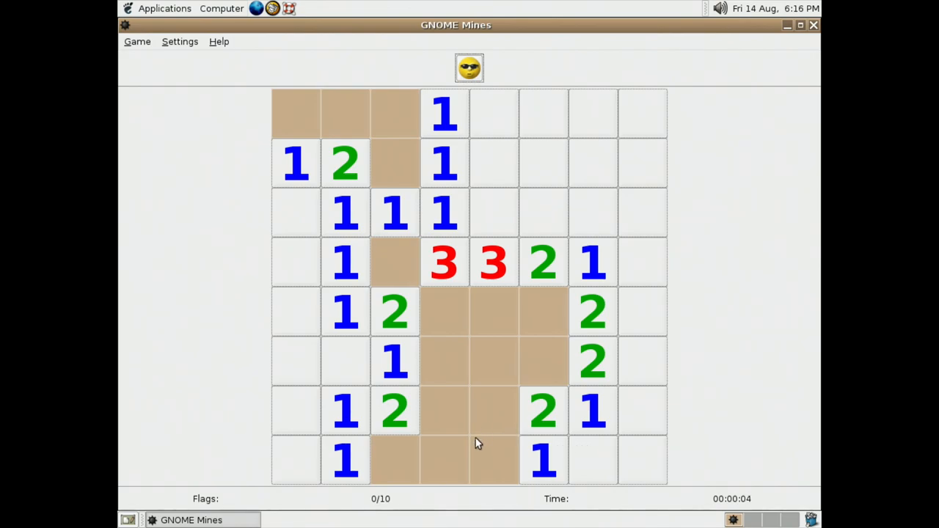
pyautogui.click(494, 460)
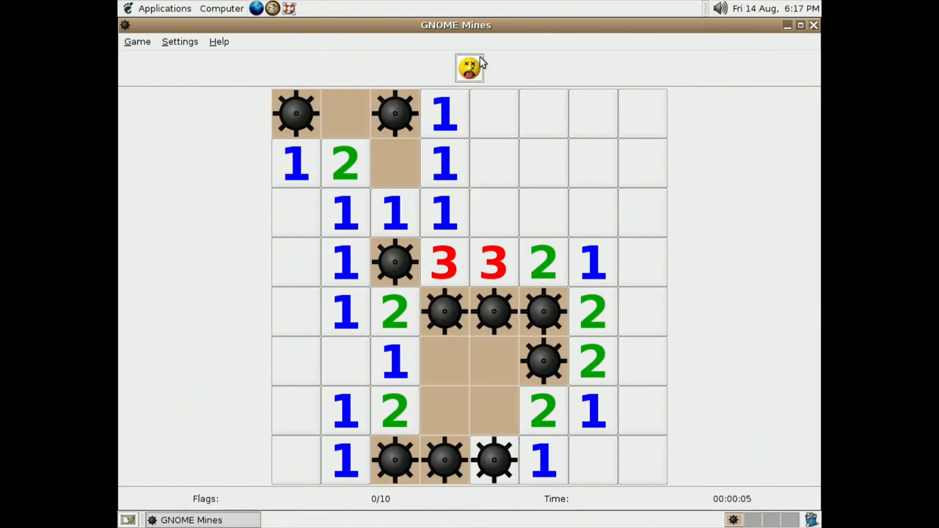
pyautogui.click(470, 68)
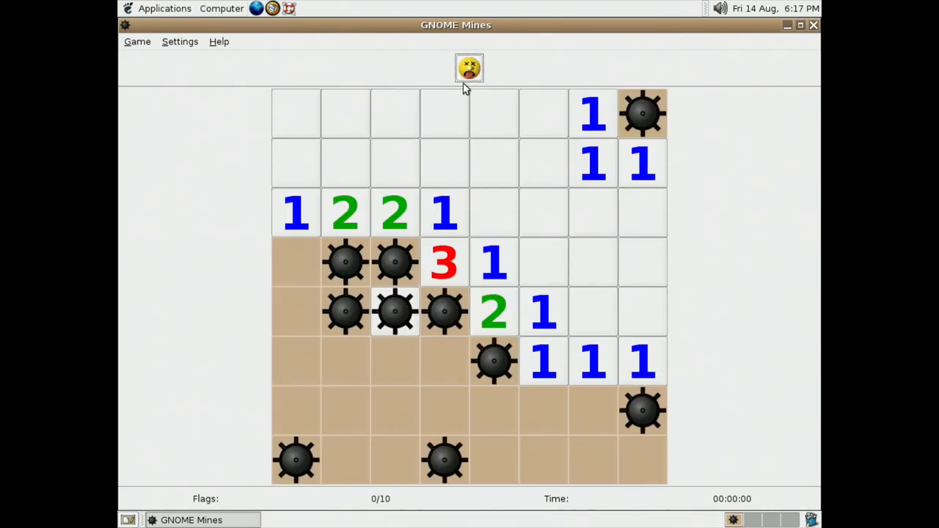